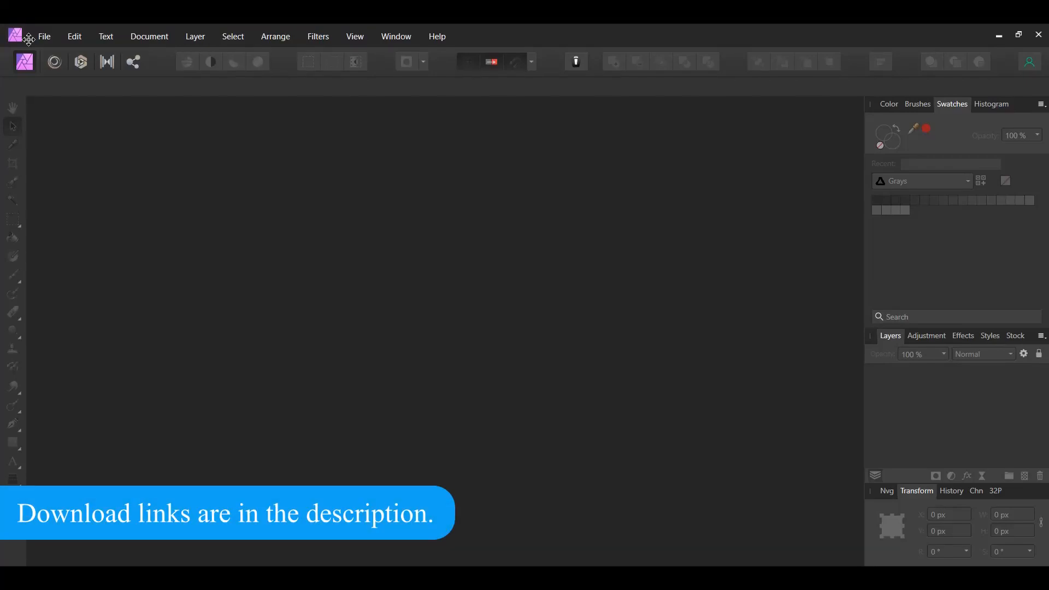
Step: Open morocco-2349647_1920 from Downloads through File > Open
click(43, 36)
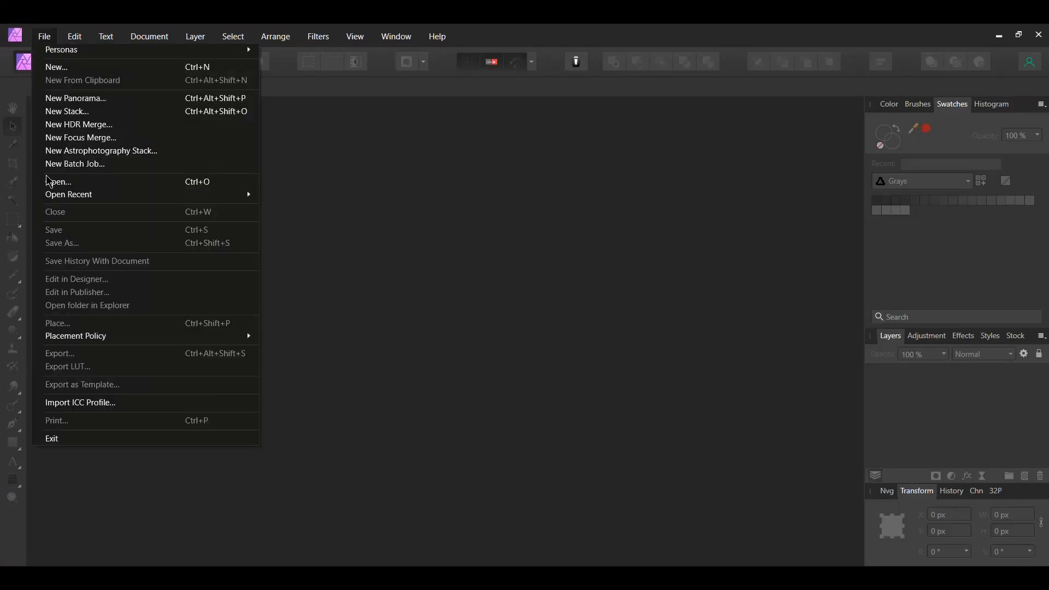
click(58, 182)
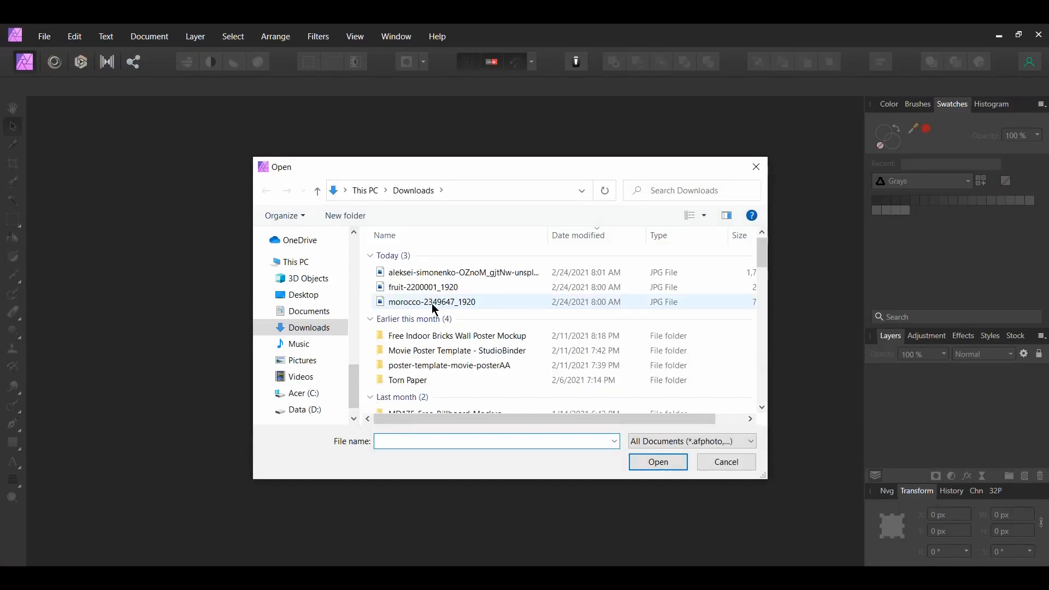
click(656, 462)
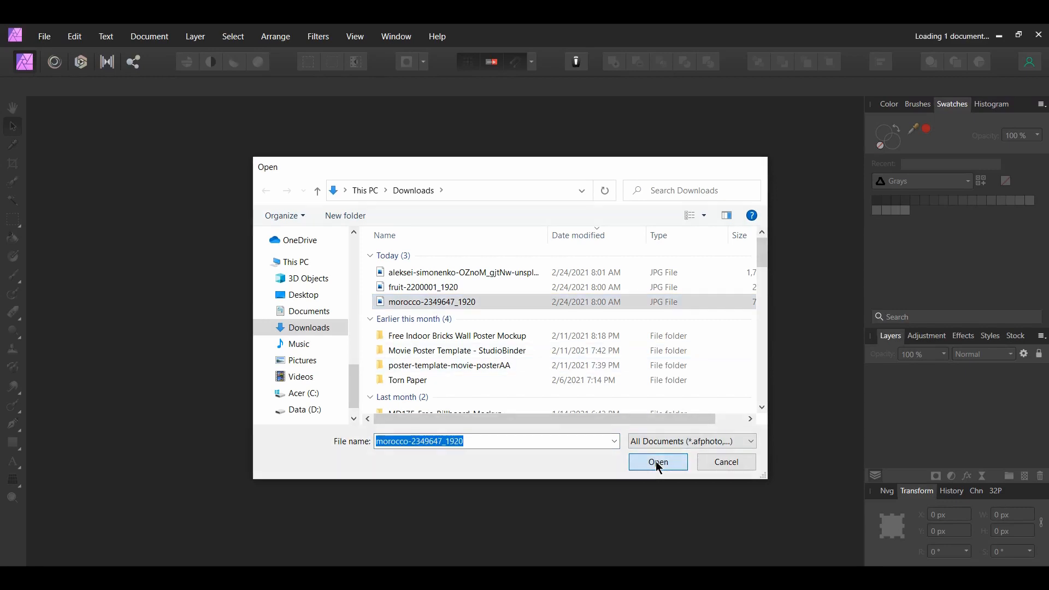
click(658, 462)
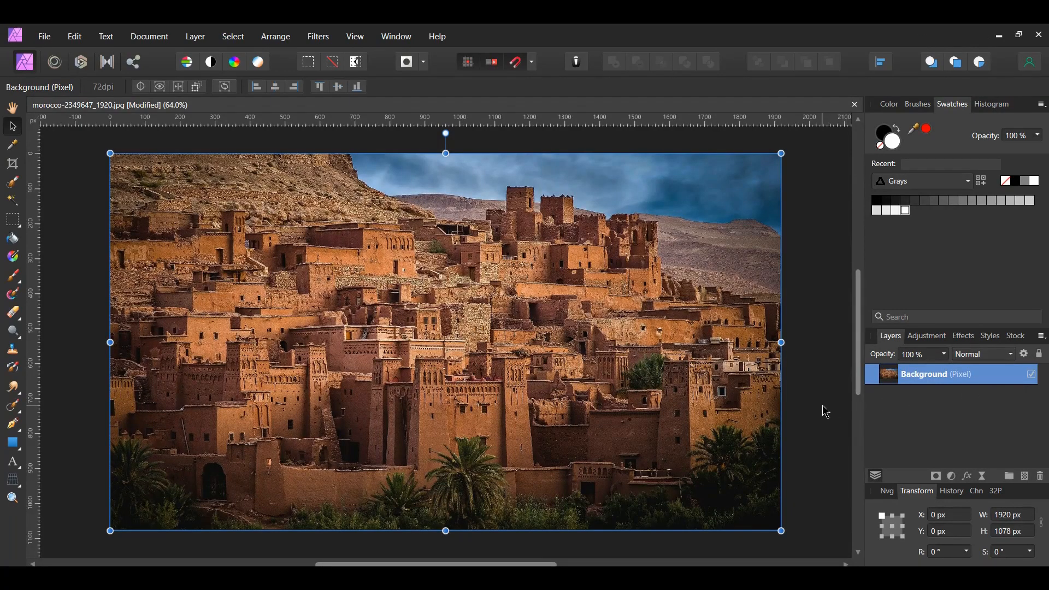
mouse_move(815, 407)
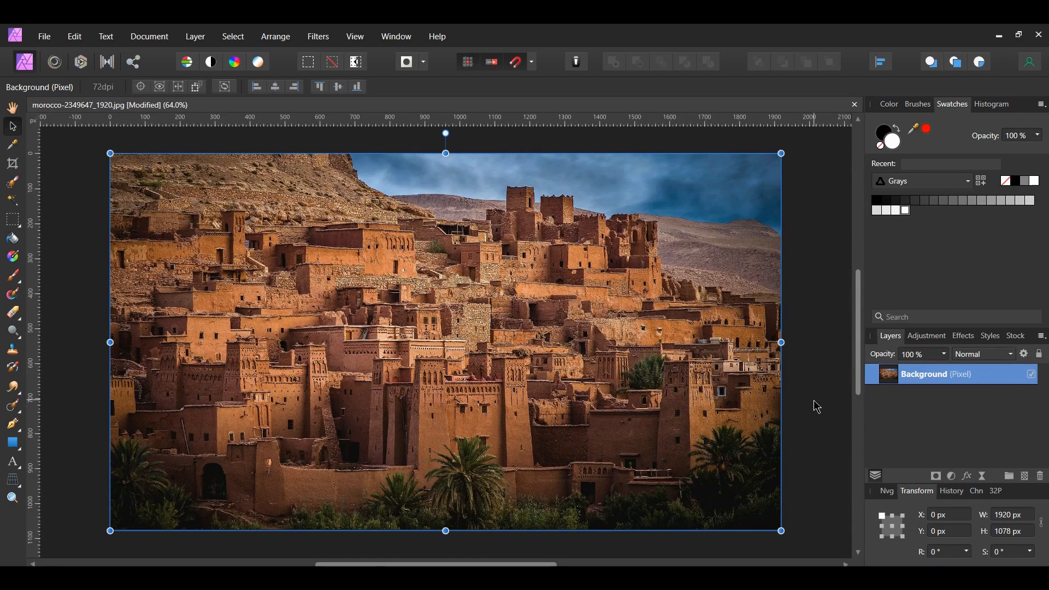
mouse_move(319, 36)
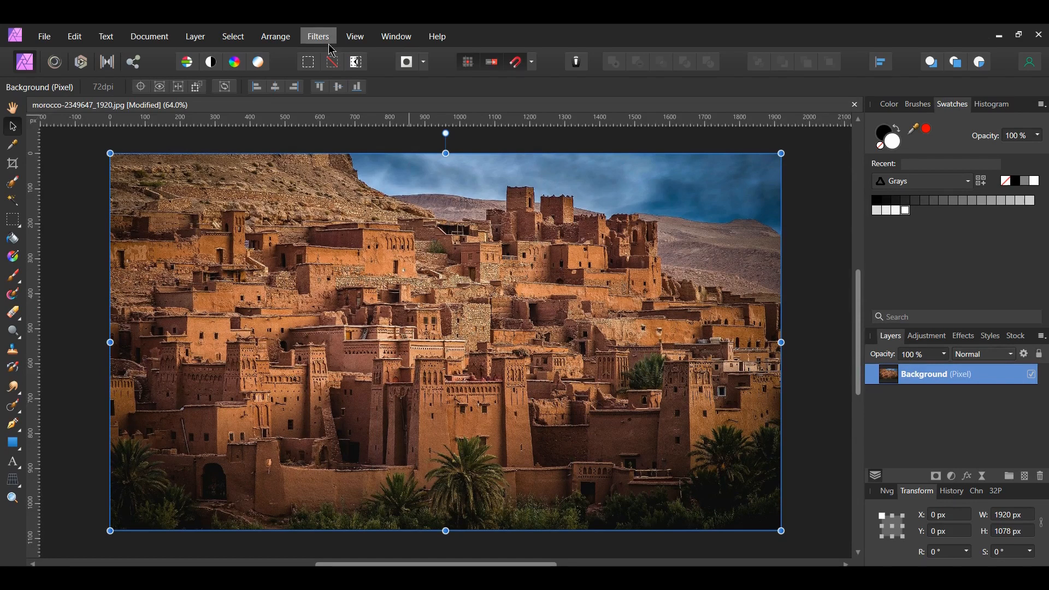
mouse_move(528, 141)
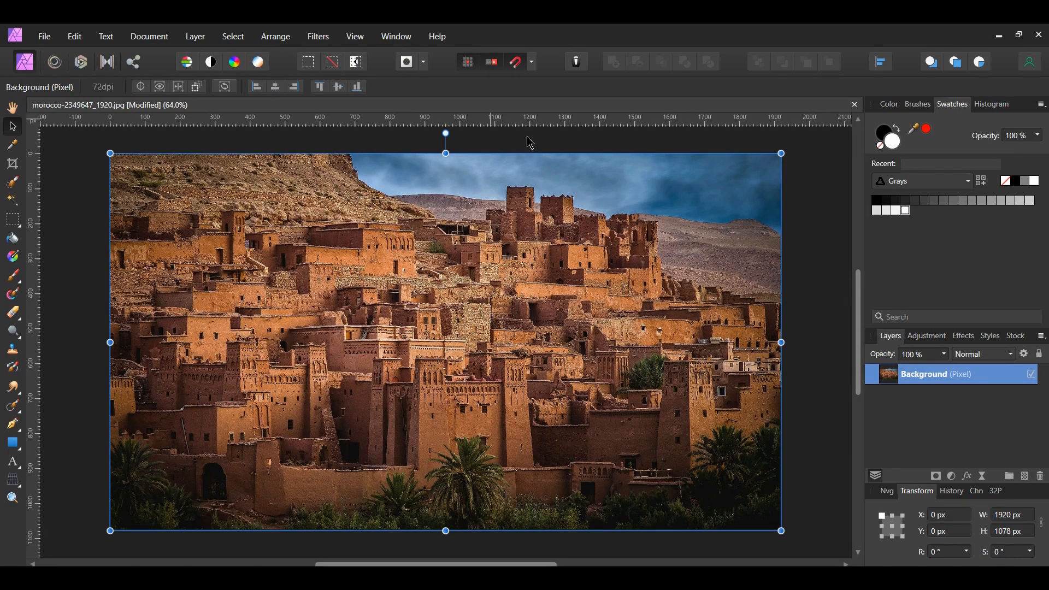
mouse_move(806, 270)
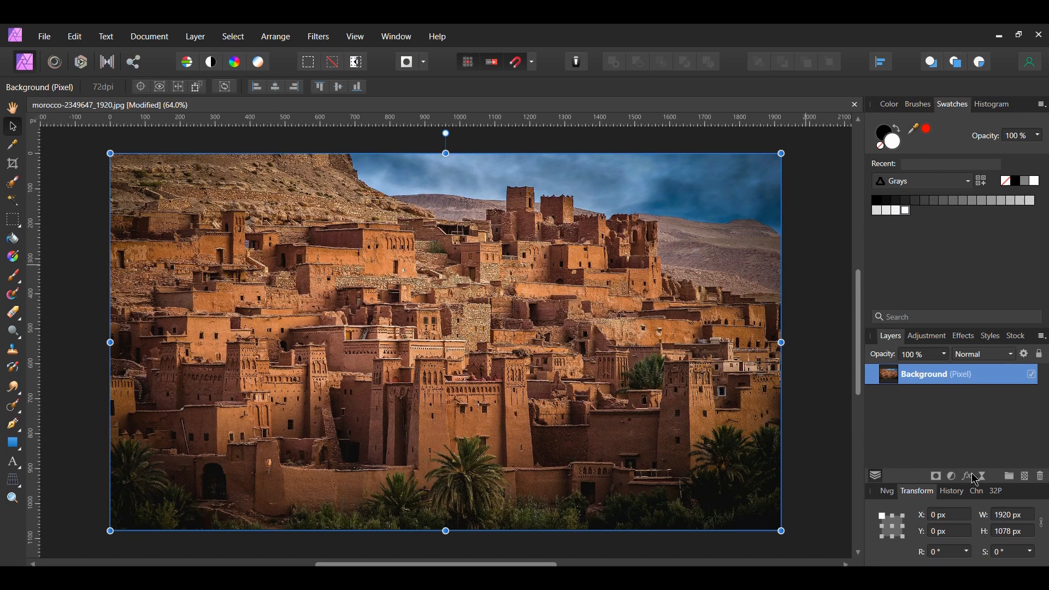
mouse_move(980, 475)
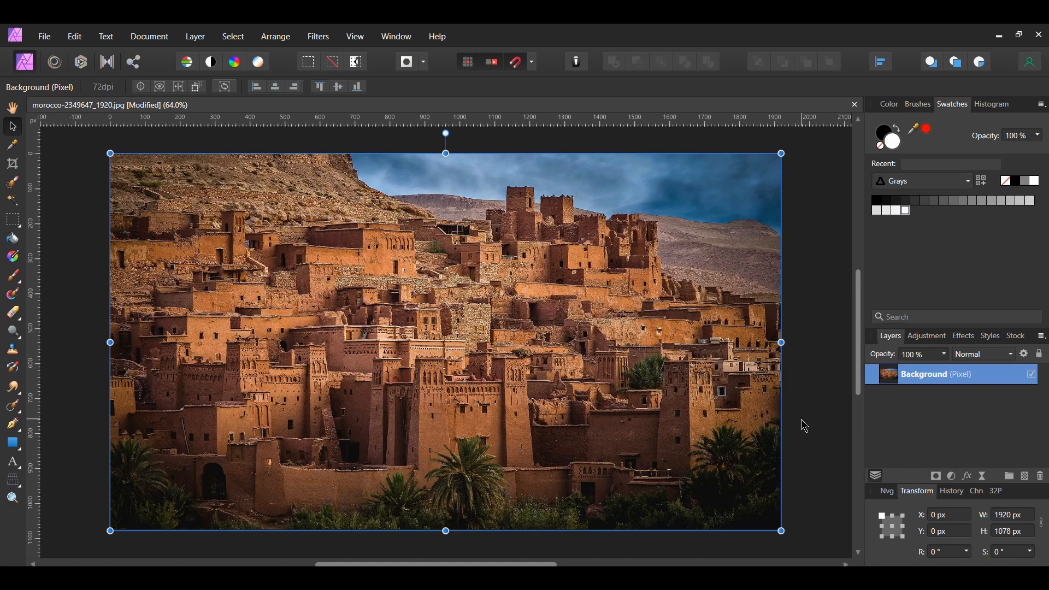
Step: Duplicate the Background layer and rename the copies Painting and Original
click(781, 62)
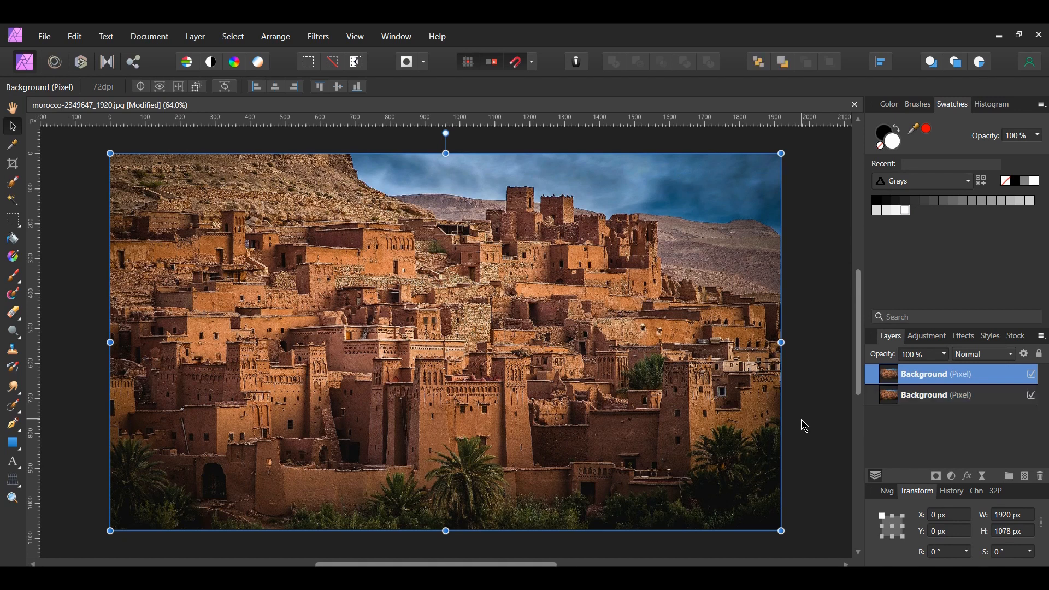
double_click(930, 394)
text(Original)
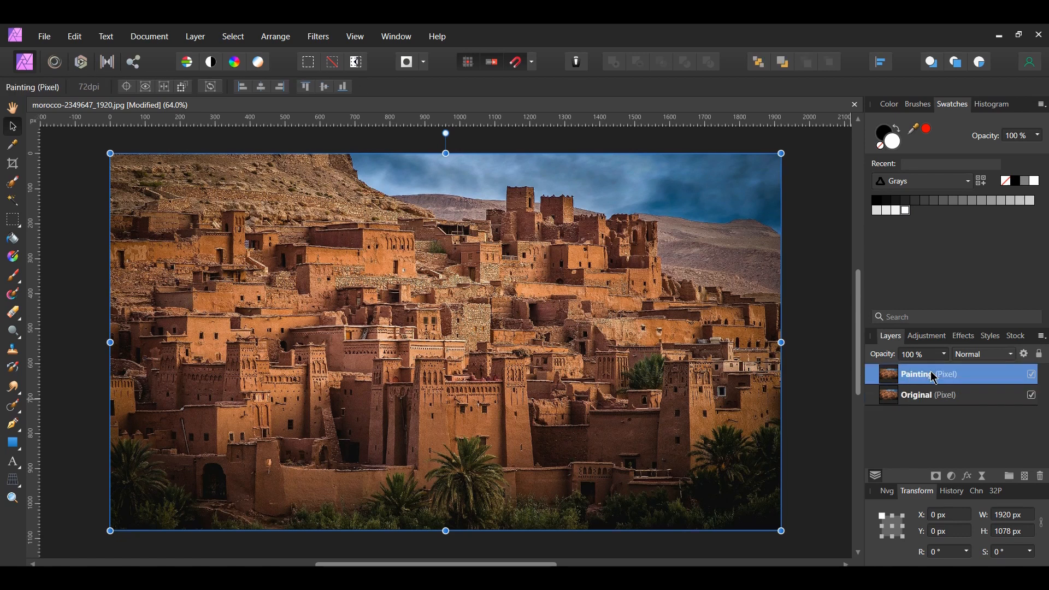
mouse_move(845, 429)
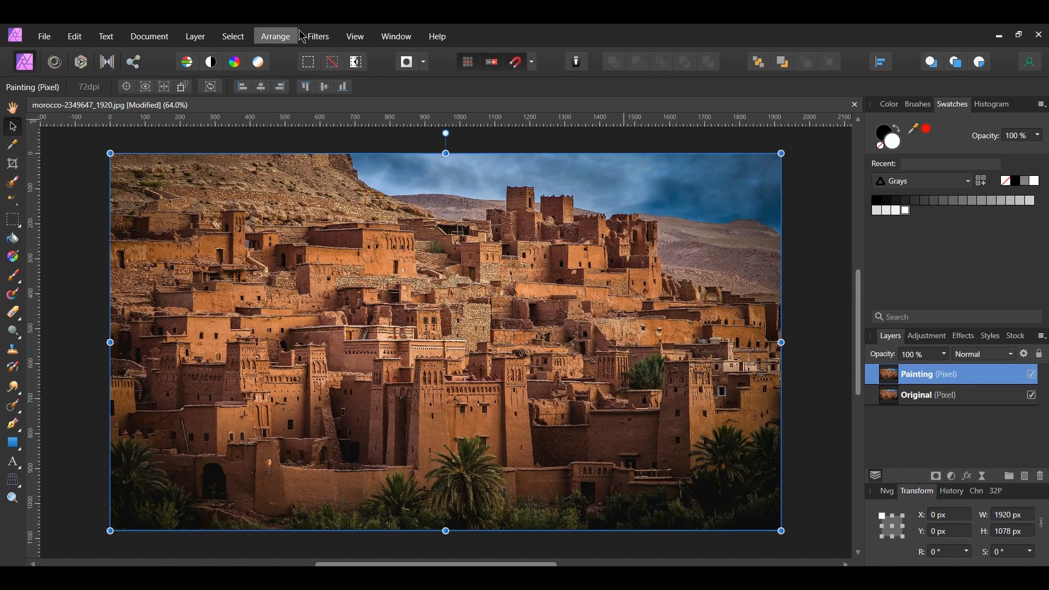
Step: Apply Add Noise to Painting at 50% intensity, Gaussian, monochromatic
click(318, 36)
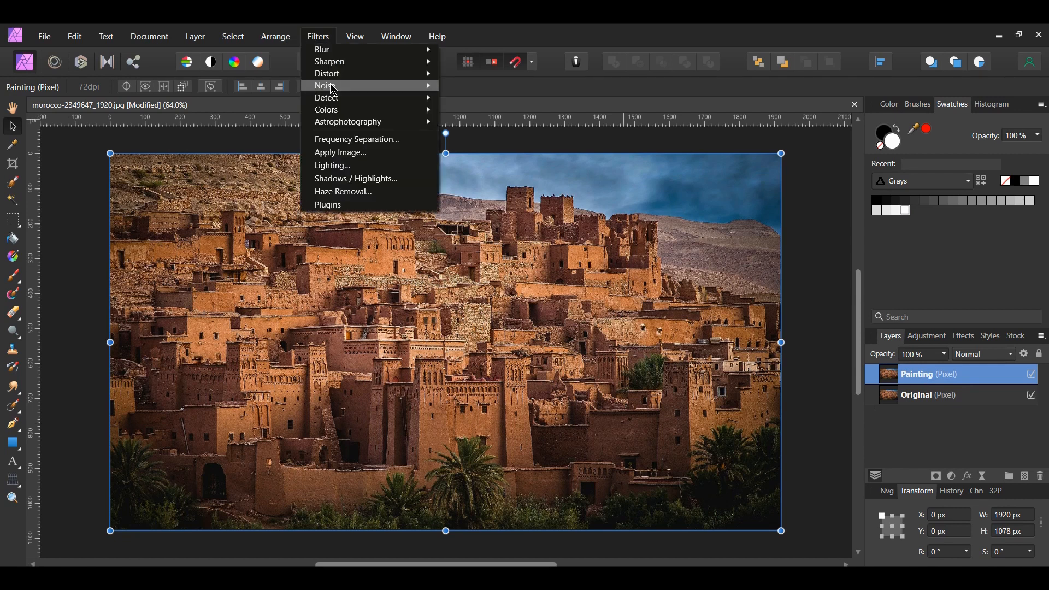
click(348, 85)
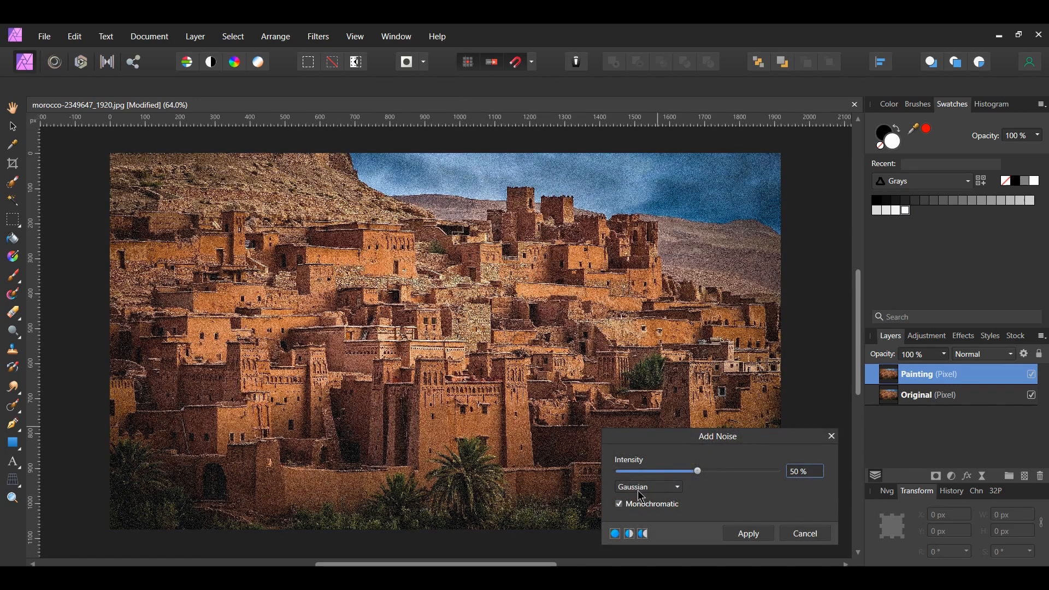
click(618, 504)
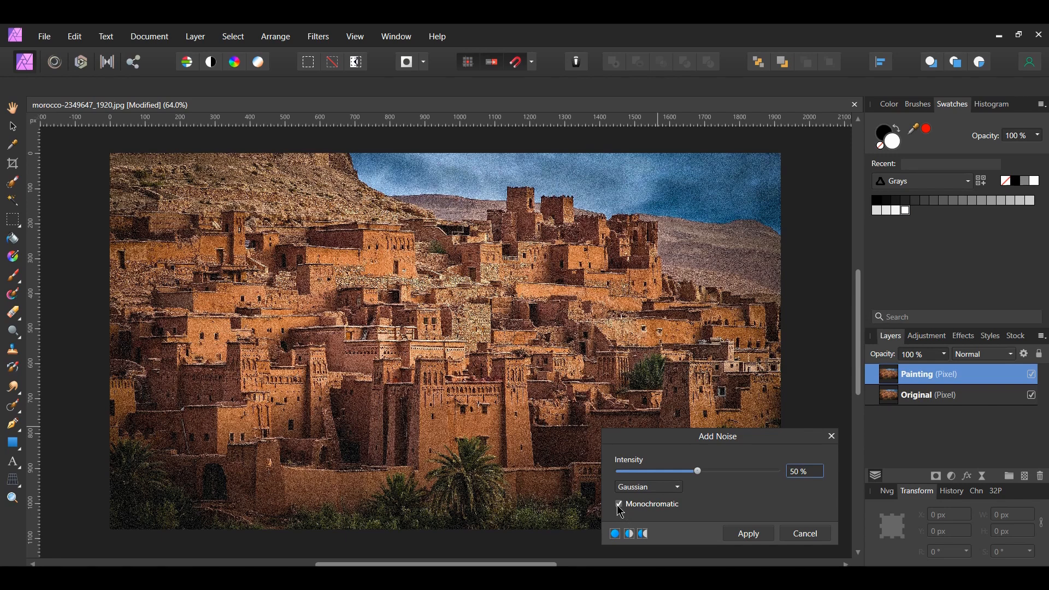
click(747, 533)
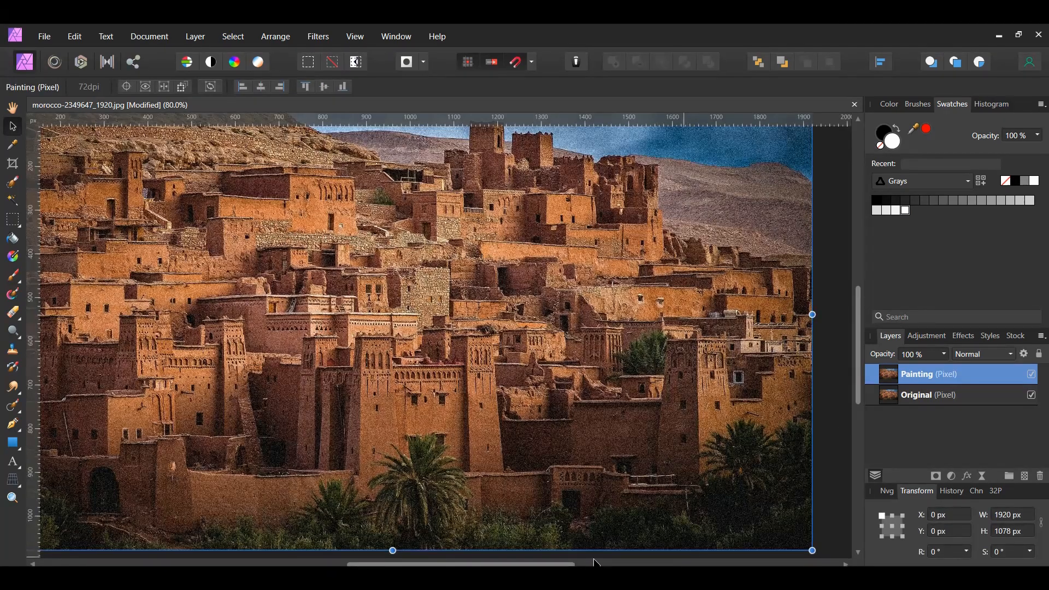
scroll(left, 3)
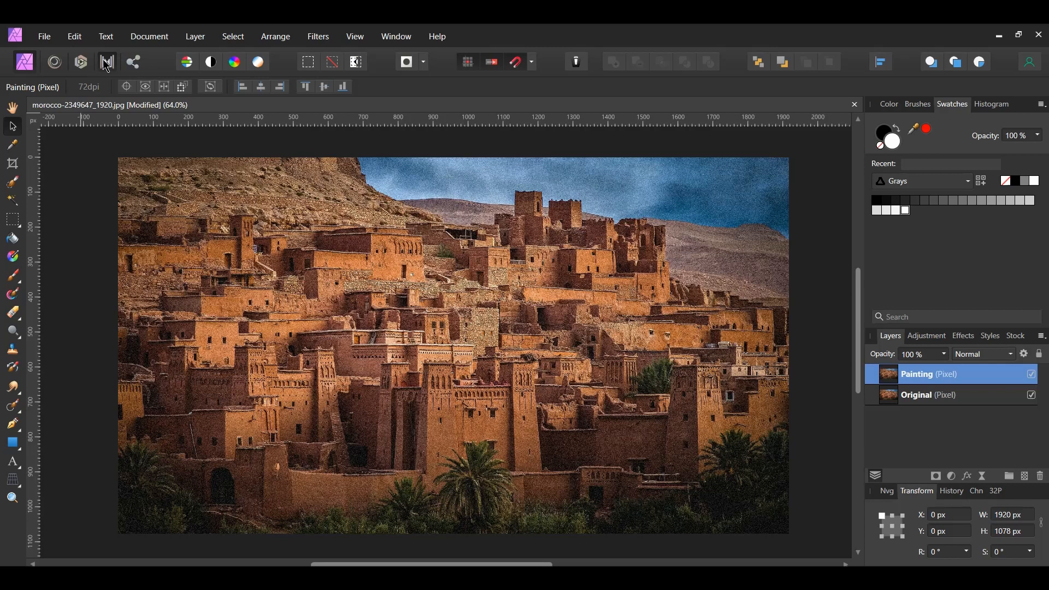
Step: In the Tone Mapping Persona, apply Tone Compression 0% and Local Contrast 100%
click(106, 62)
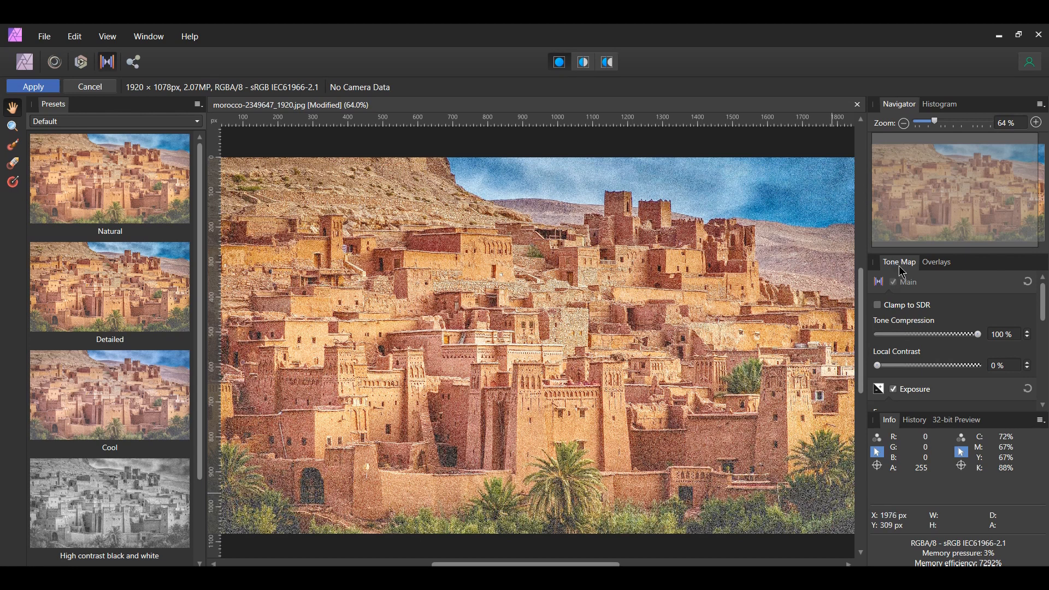
triple_click(1000, 334)
text(0)
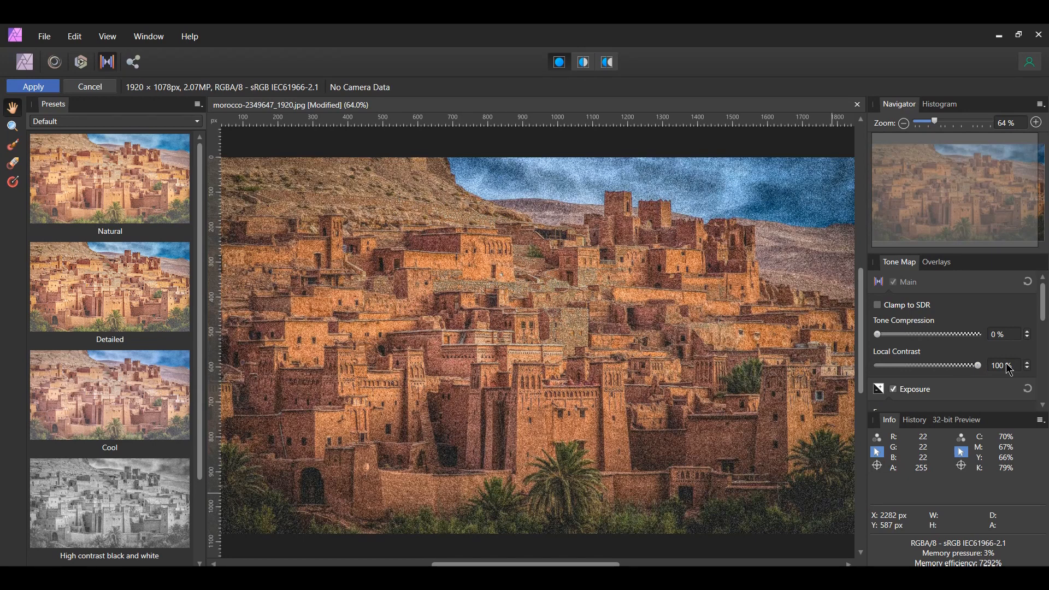
click(33, 87)
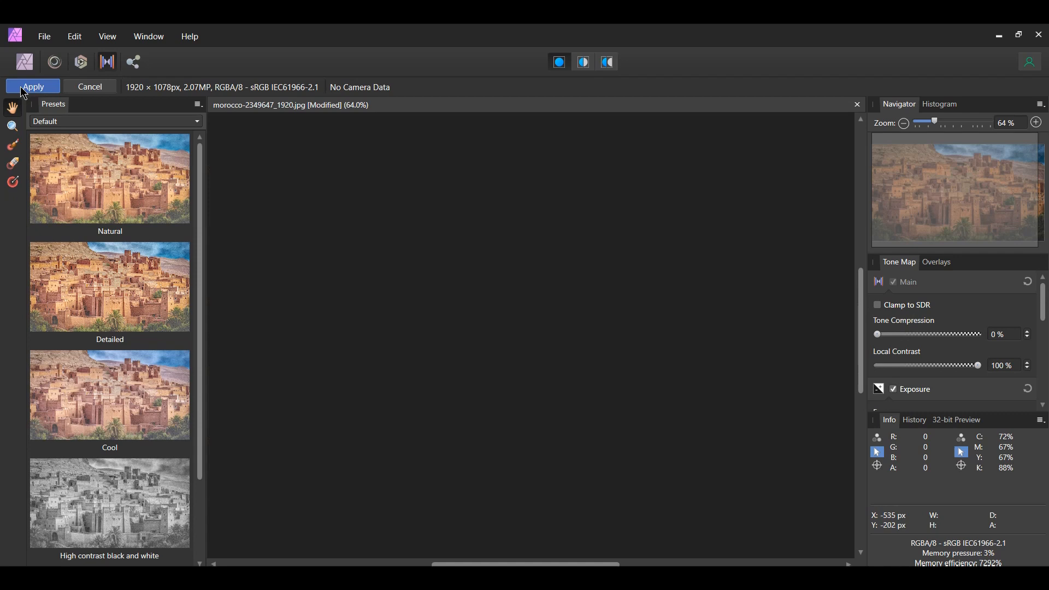
click(32, 87)
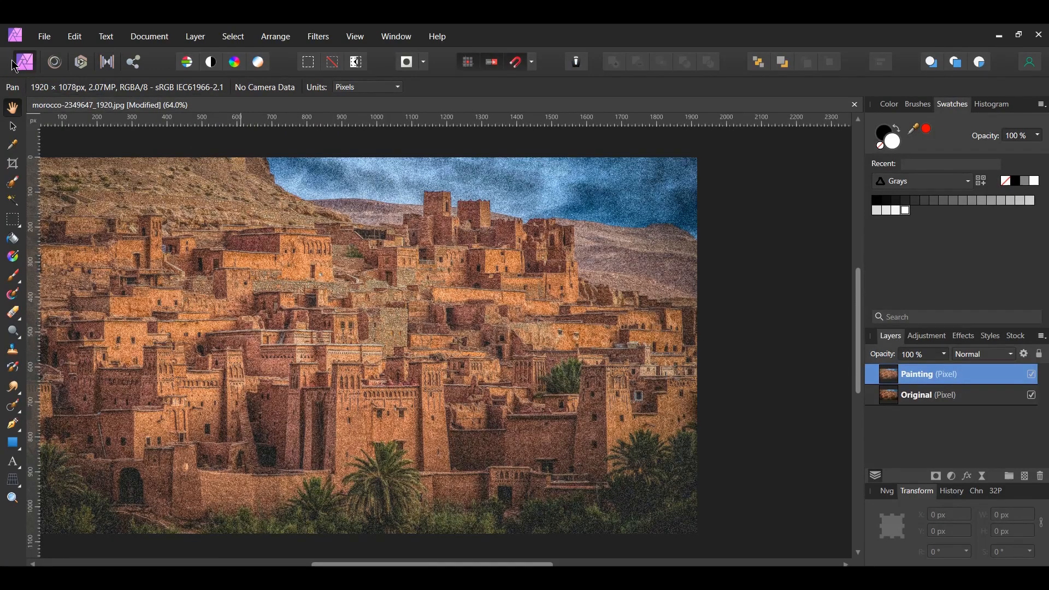
Step: Apply Denoise with every slider at 100%, checking the split-view comparison
click(318, 36)
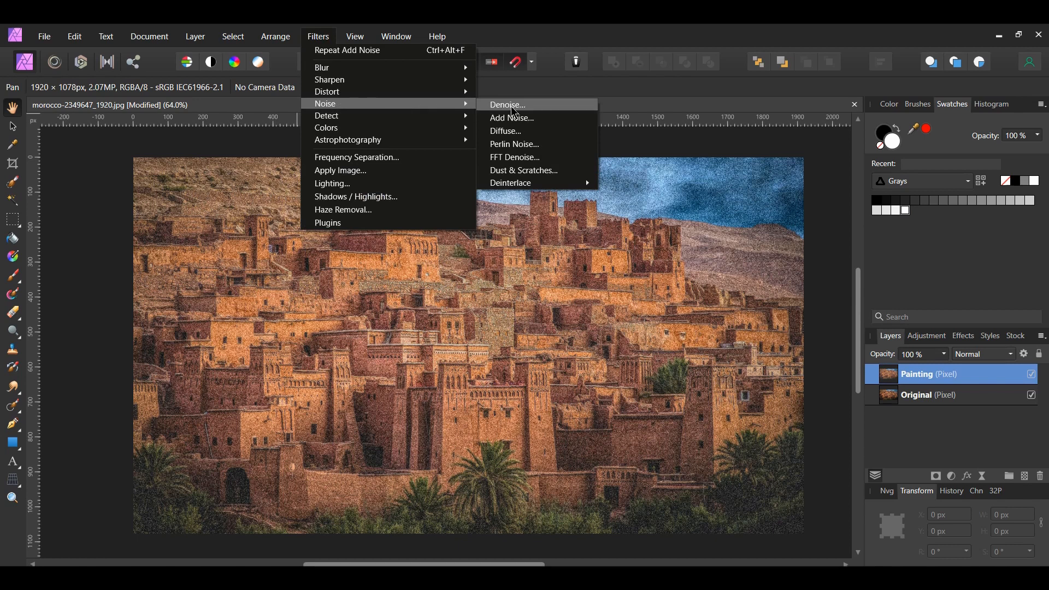
click(507, 104)
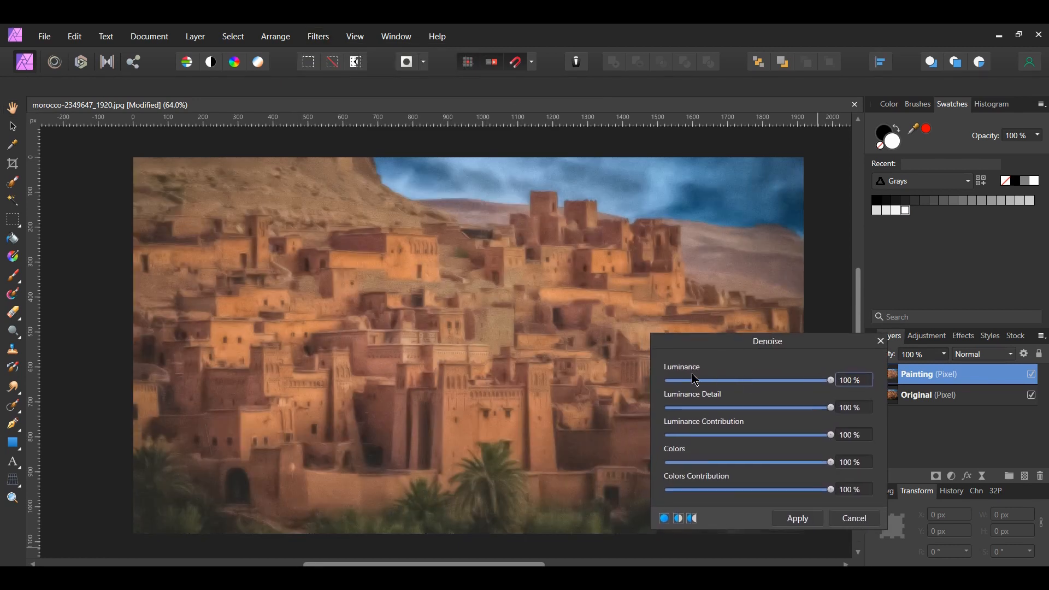
mouse_move(761, 415)
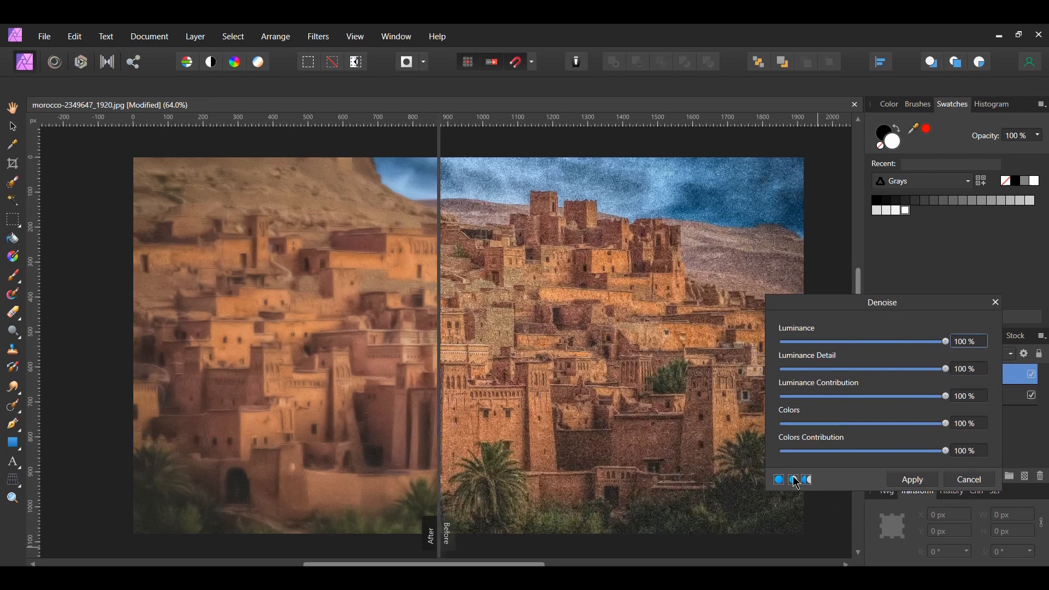
click(793, 479)
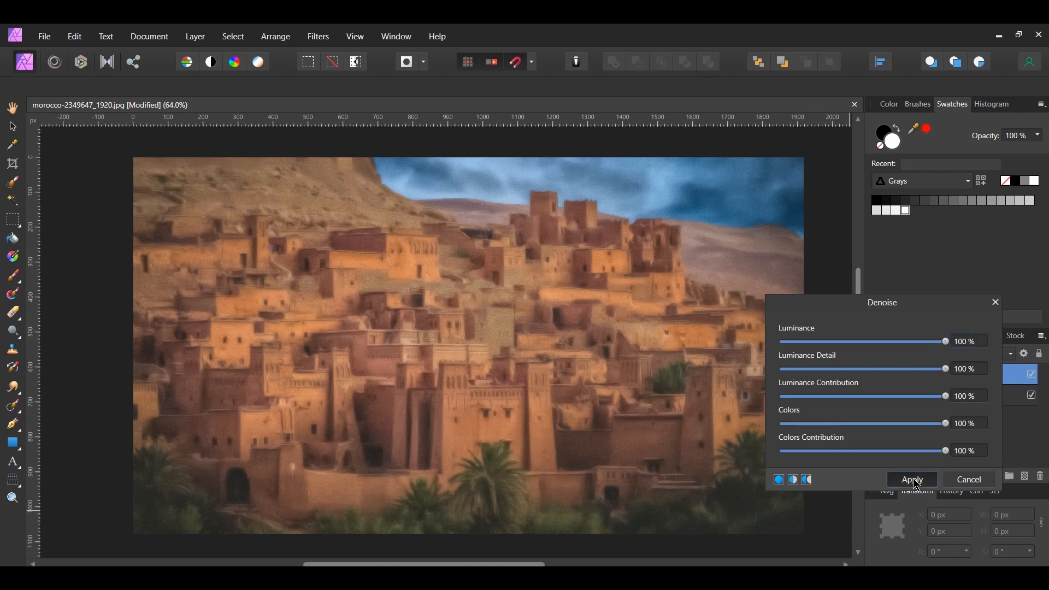
click(911, 480)
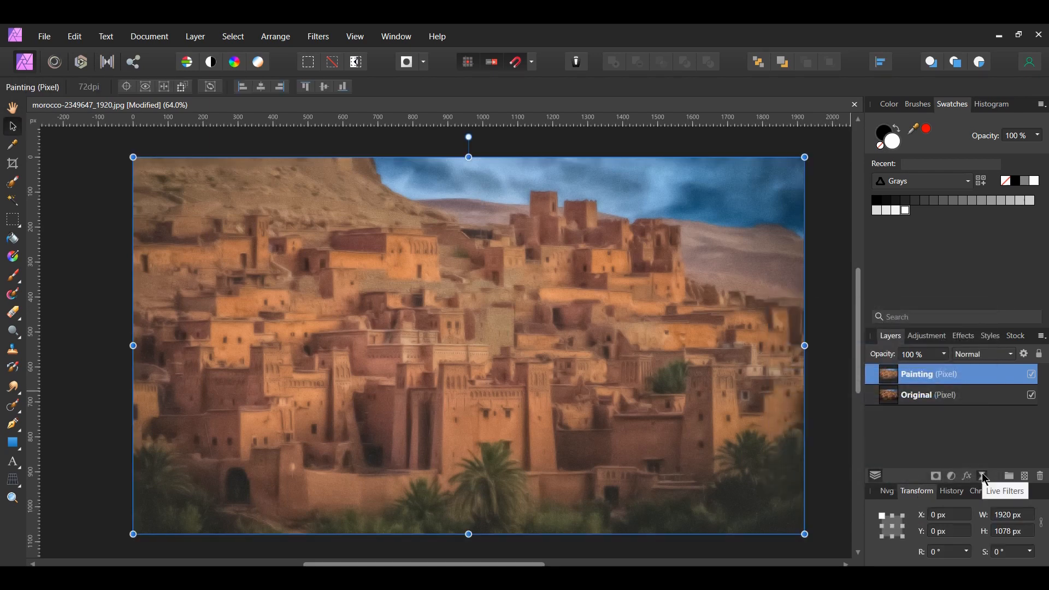
Step: Add a live Unsharp Mask with radius 15 px, factor 1, in Screen blend mode
click(982, 476)
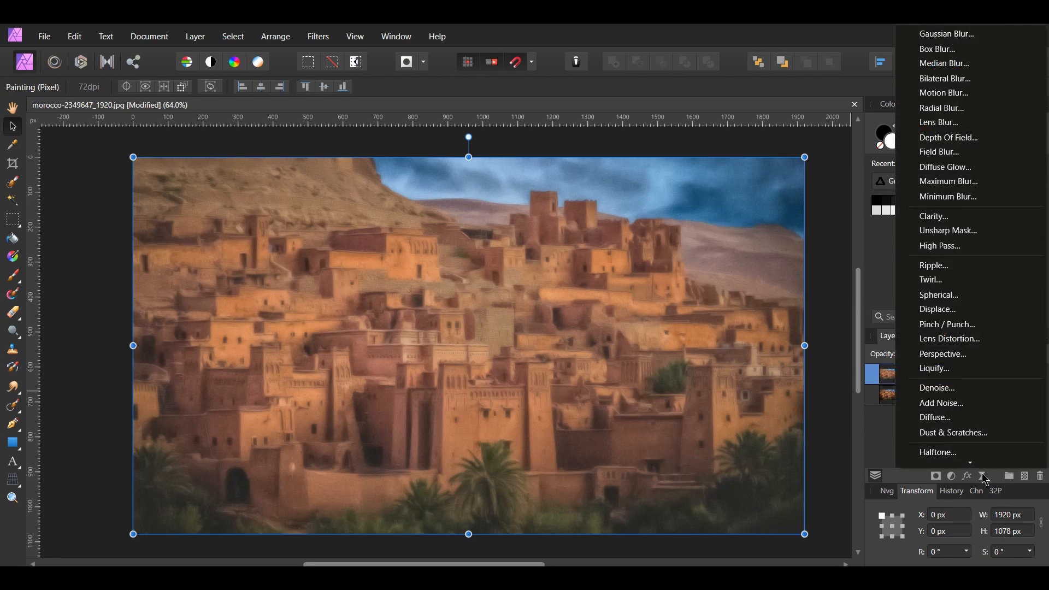
click(947, 230)
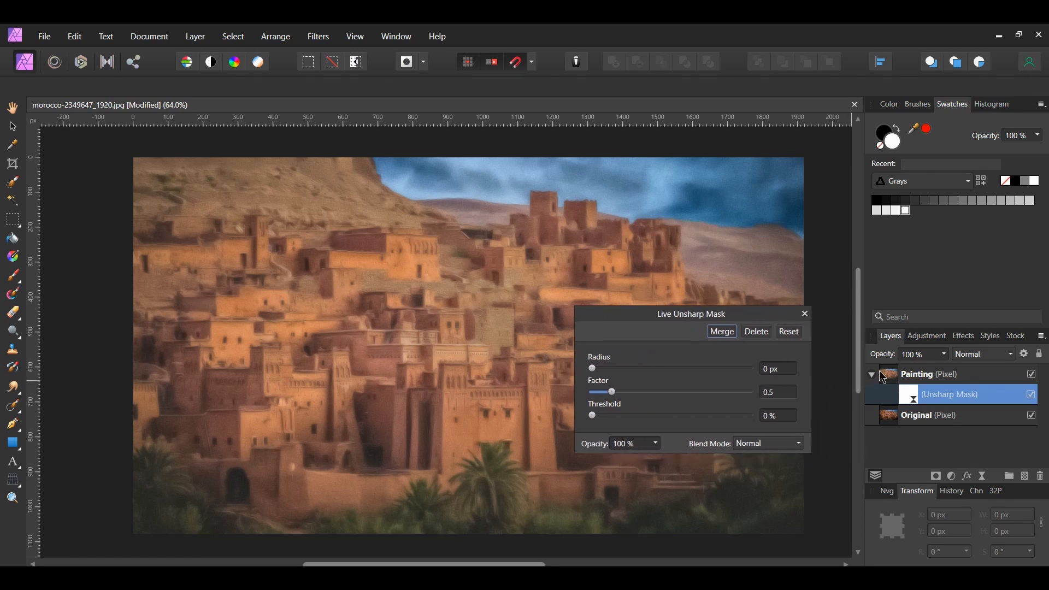
mouse_move(935, 389)
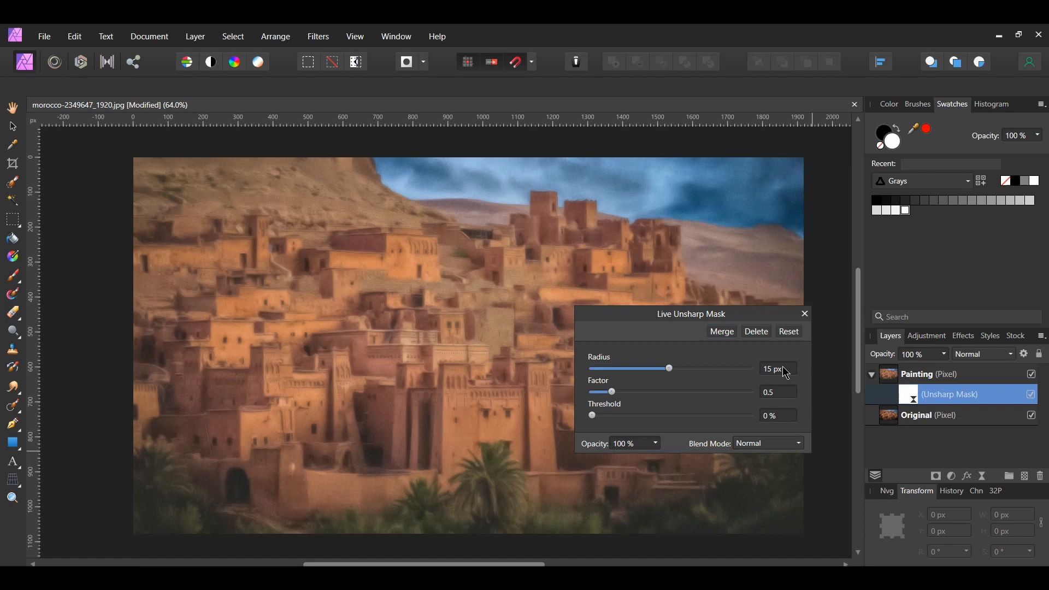
triple_click(775, 391)
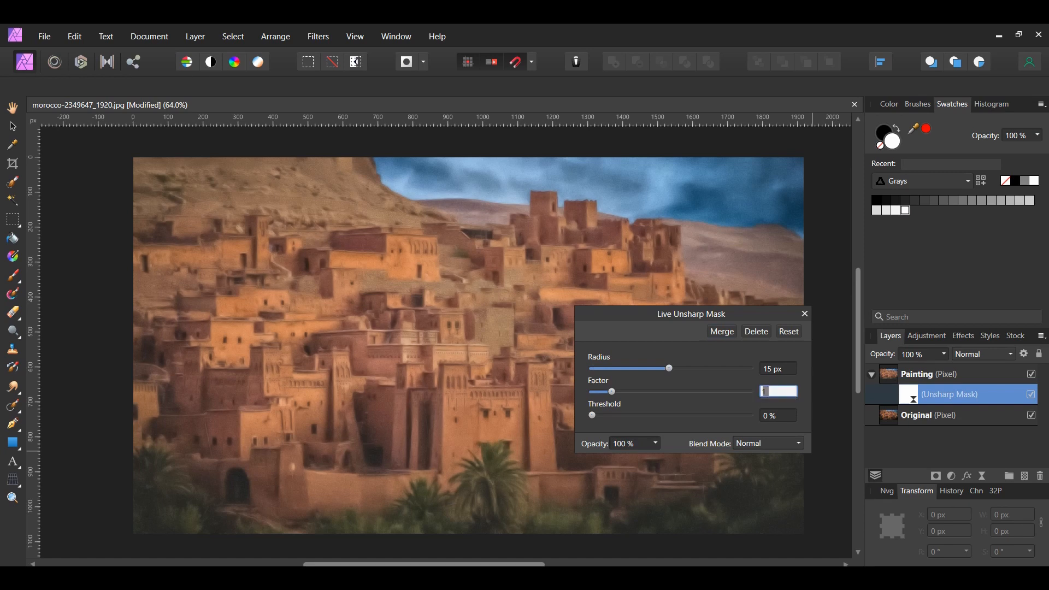
click(797, 442)
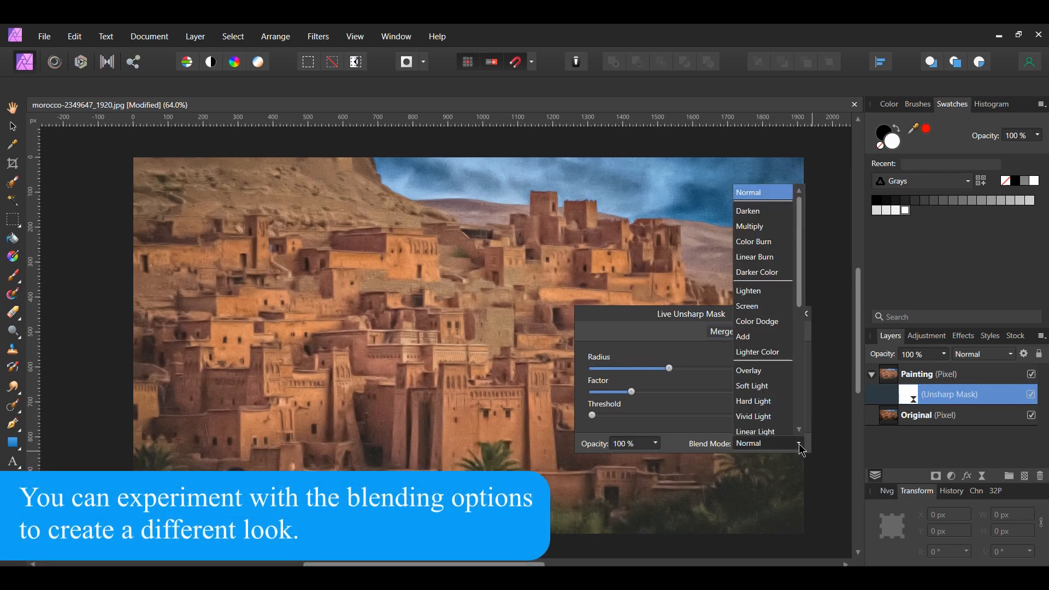
click(747, 306)
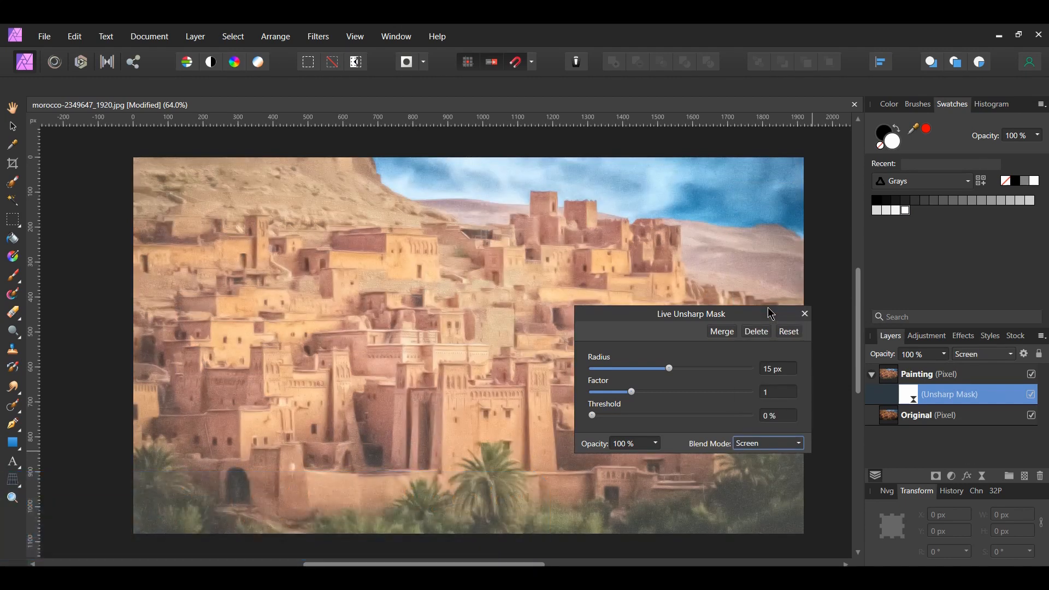
Step: Lower the unsharp mask opacity to 50% and toggle it to compare
triple_click(628, 443)
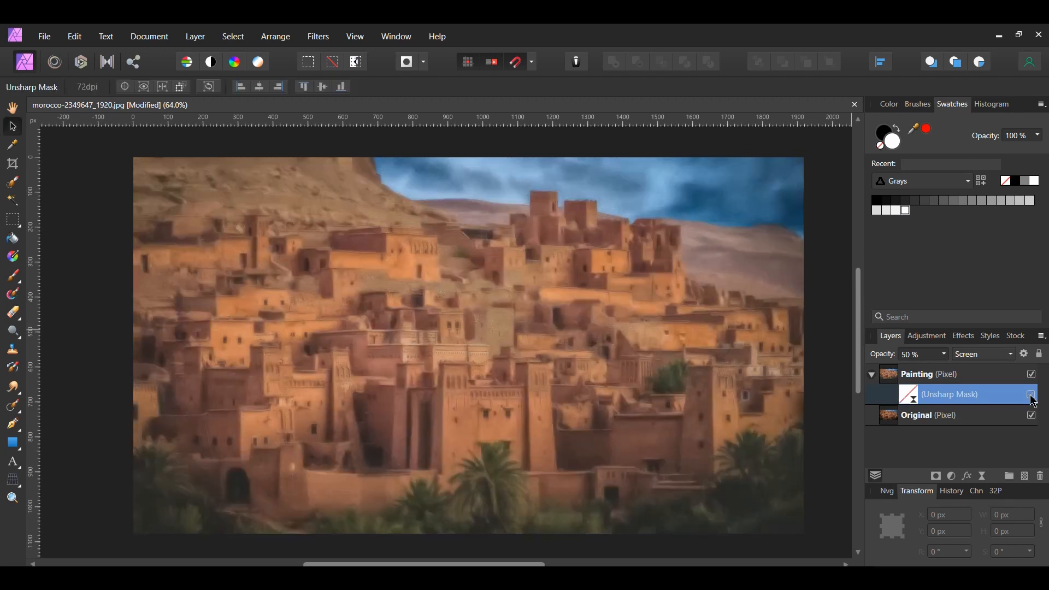
click(1031, 394)
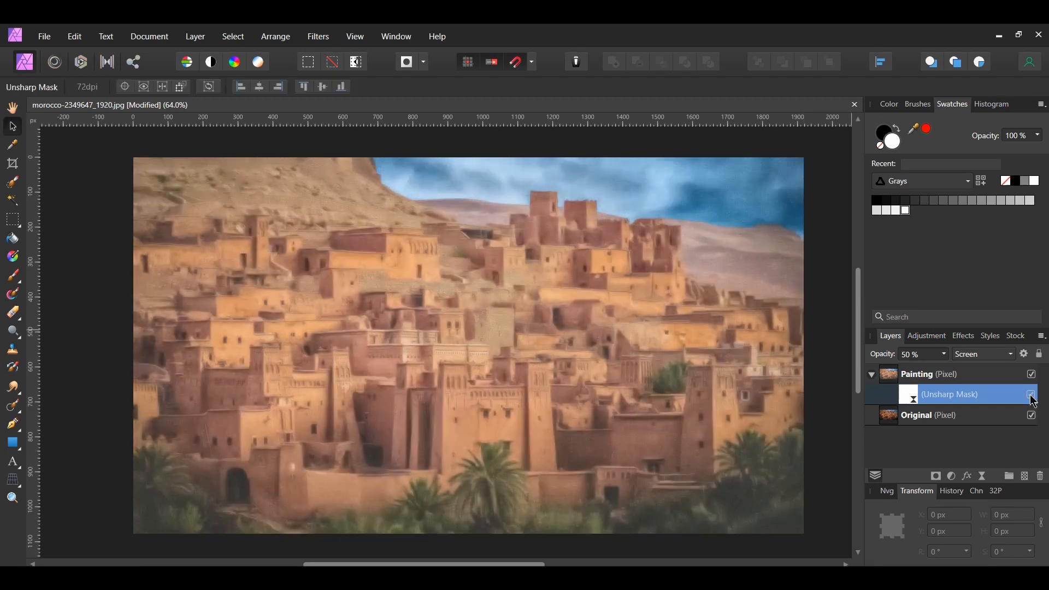
click(917, 373)
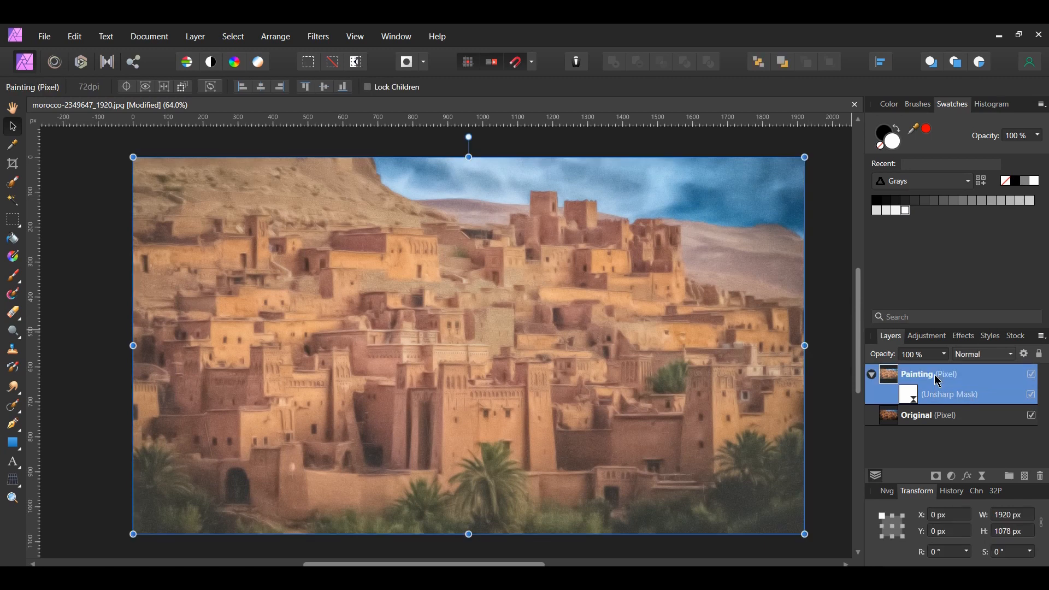
Step: Apply Denoise with Luminance 30% and Luminance Detail 30% to Painting
click(318, 36)
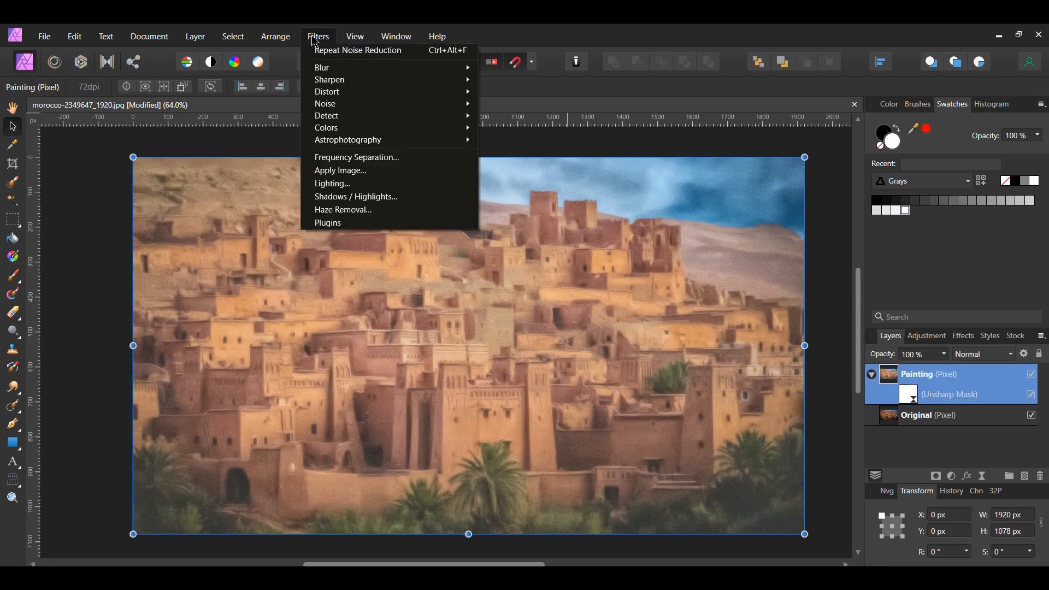
mouse_move(325, 104)
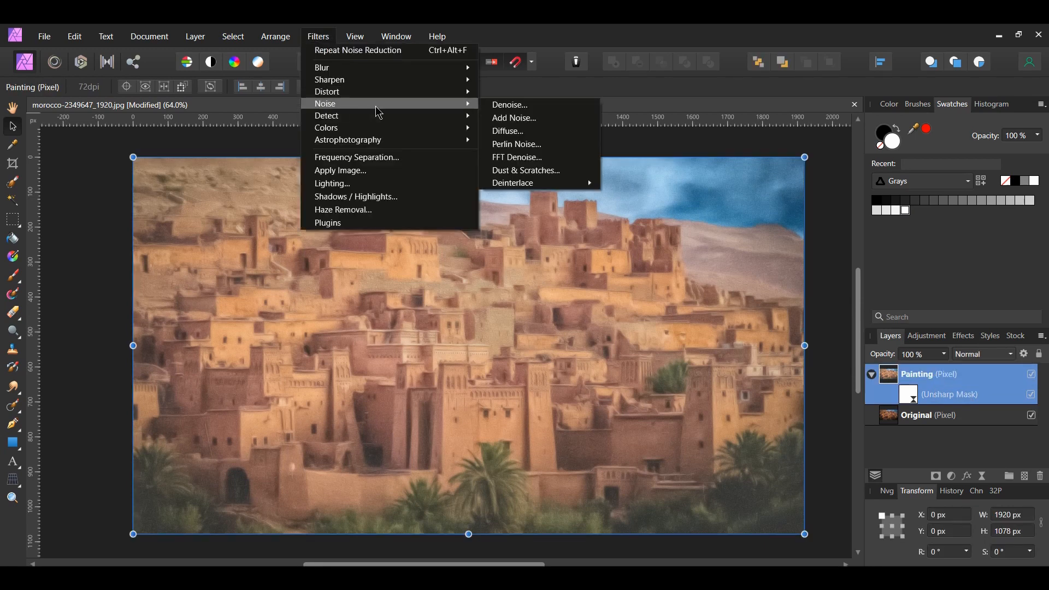
click(509, 105)
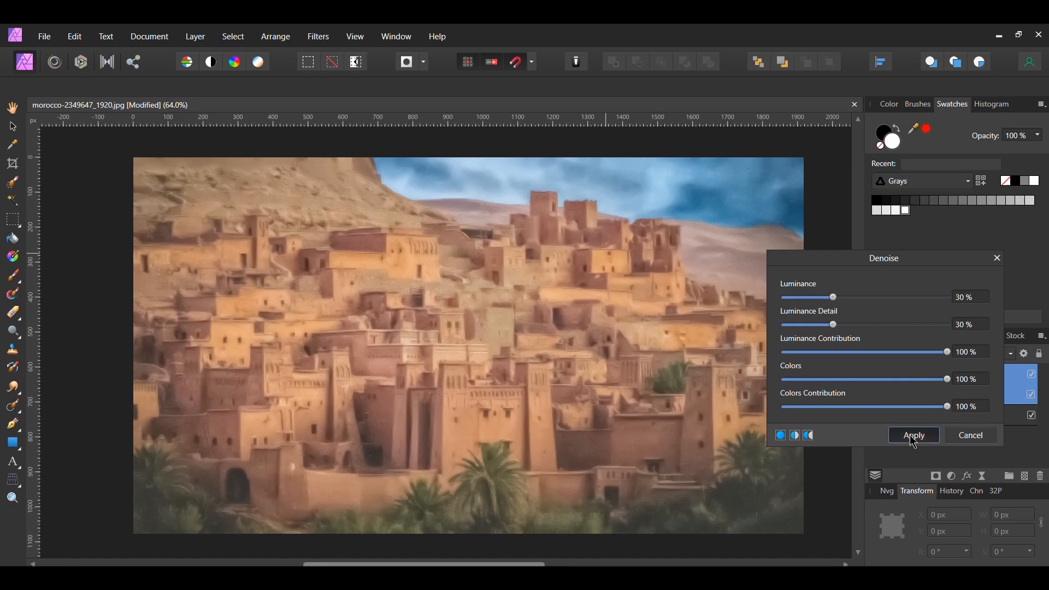
click(912, 435)
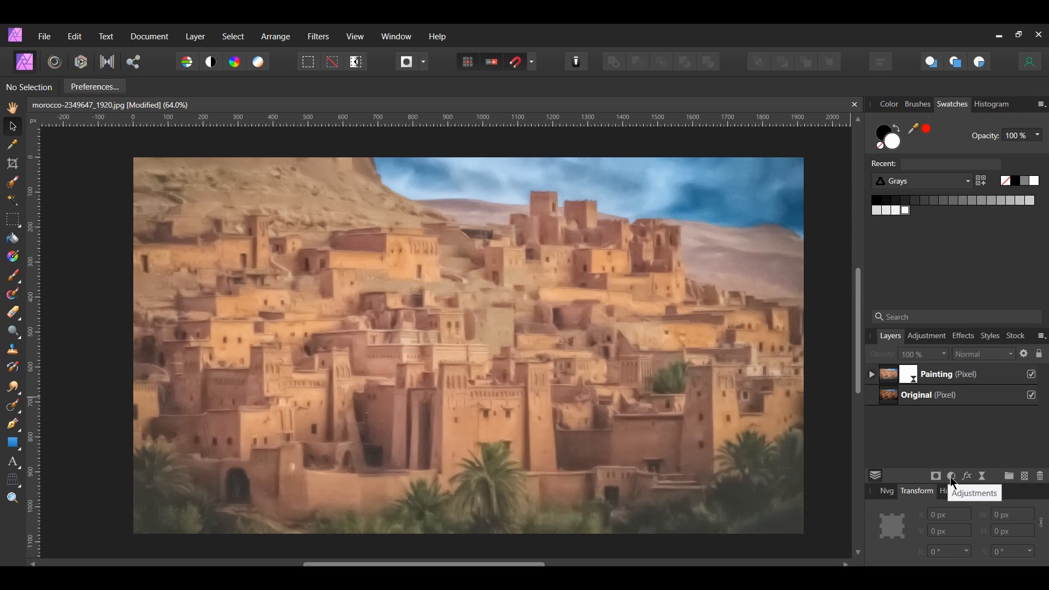
mouse_move(983, 155)
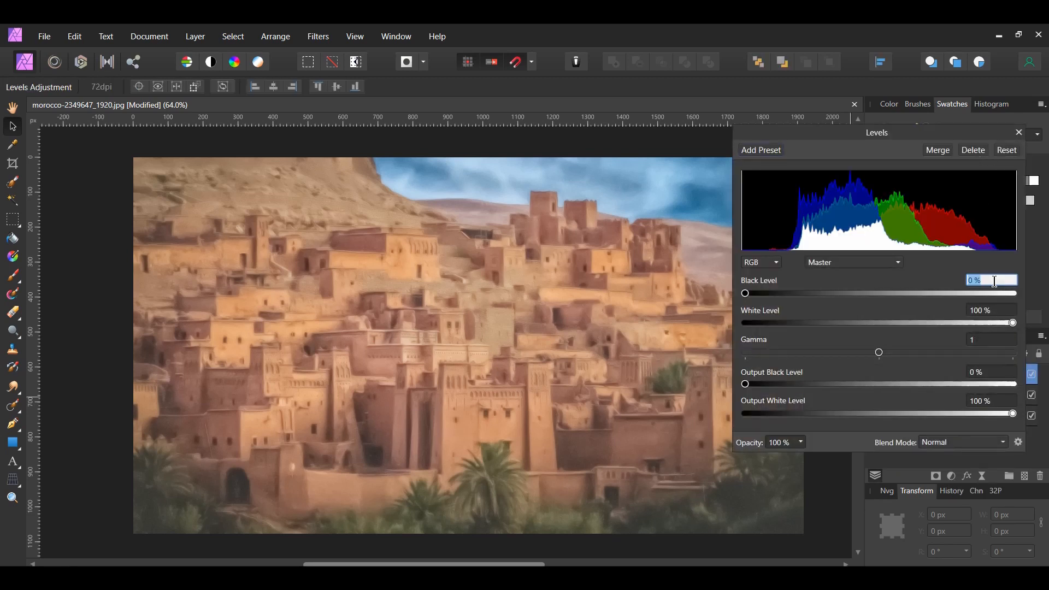
Step: Enter a Levels black level of 5 and toggle the adjustment to compare
text(5)
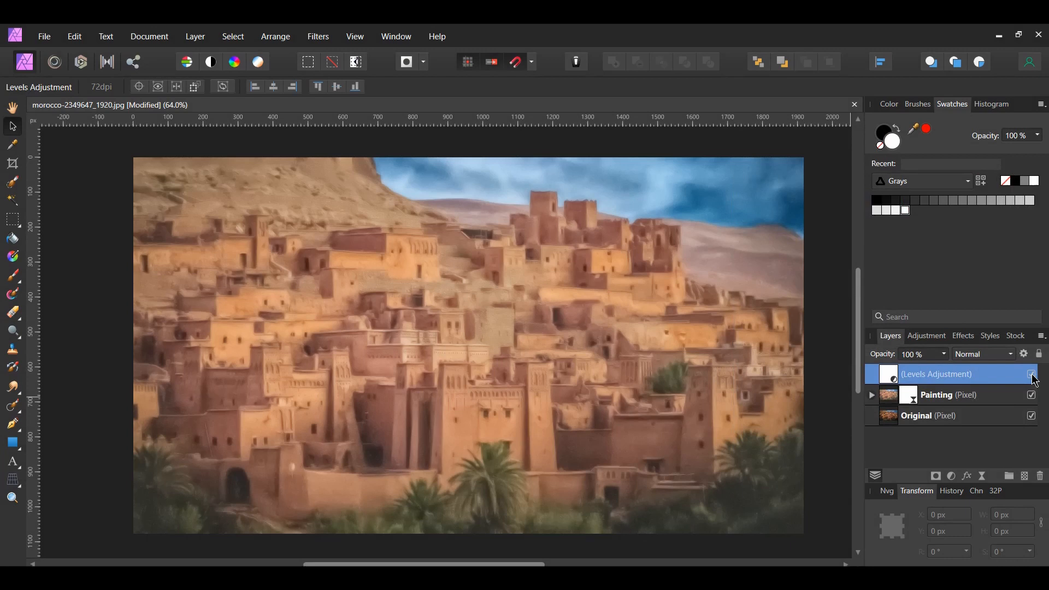
click(1031, 373)
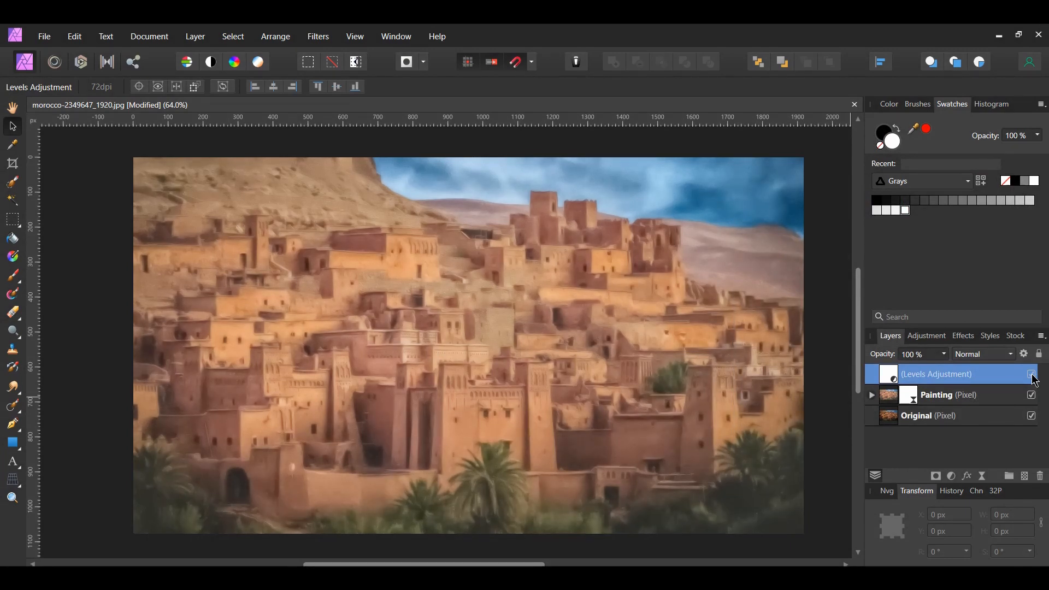
Step: Hide the Original layer and Merge Visible into a new pixel layer
click(936, 394)
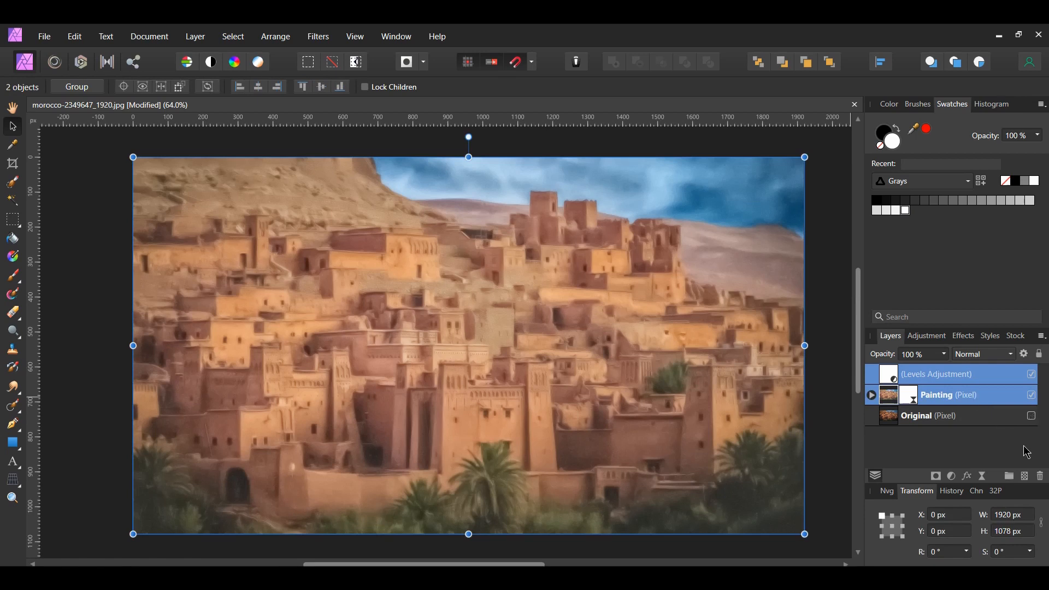
right_click(935, 373)
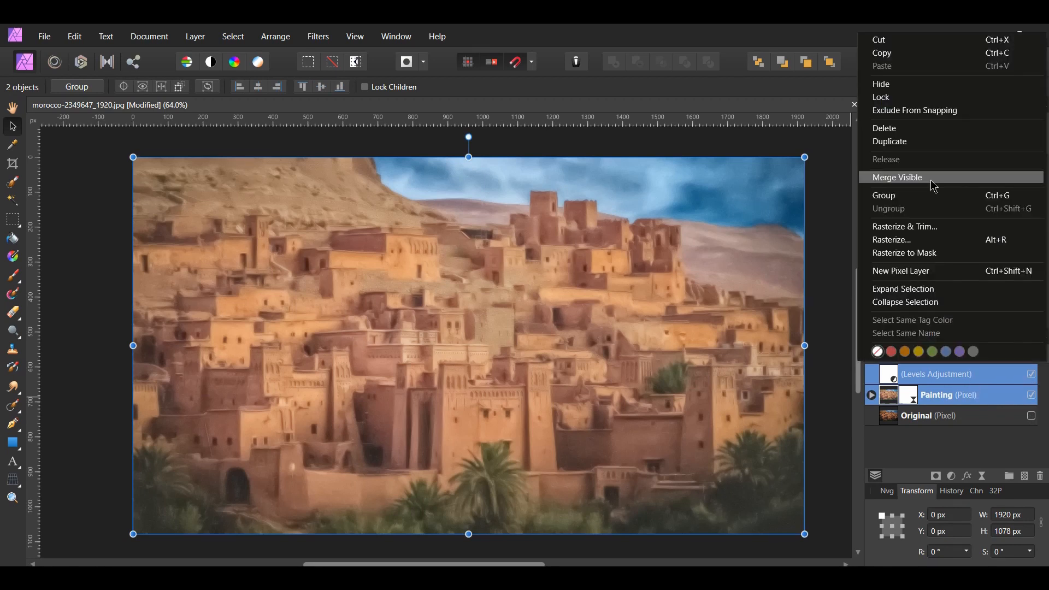
click(897, 177)
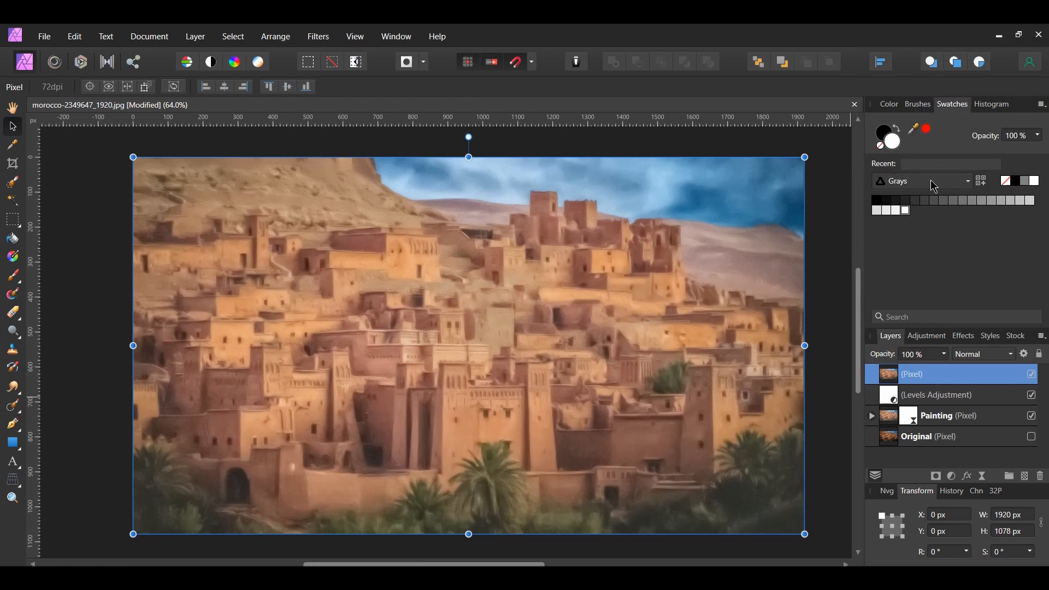
Step: Hide Levels, show Original, and toggle the merged painting to compare
click(1031, 394)
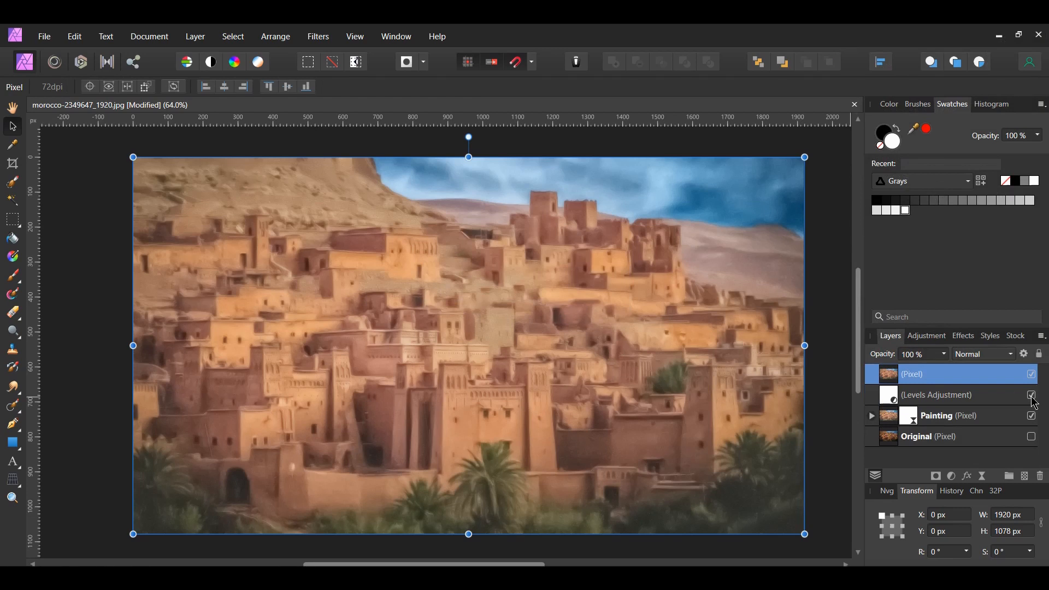
click(1031, 394)
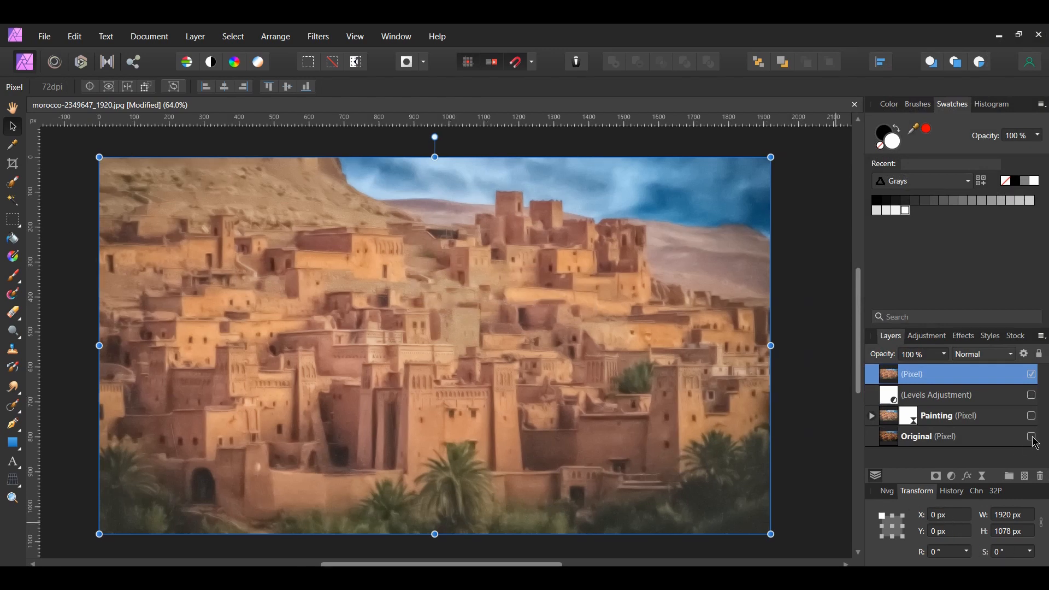
click(1031, 436)
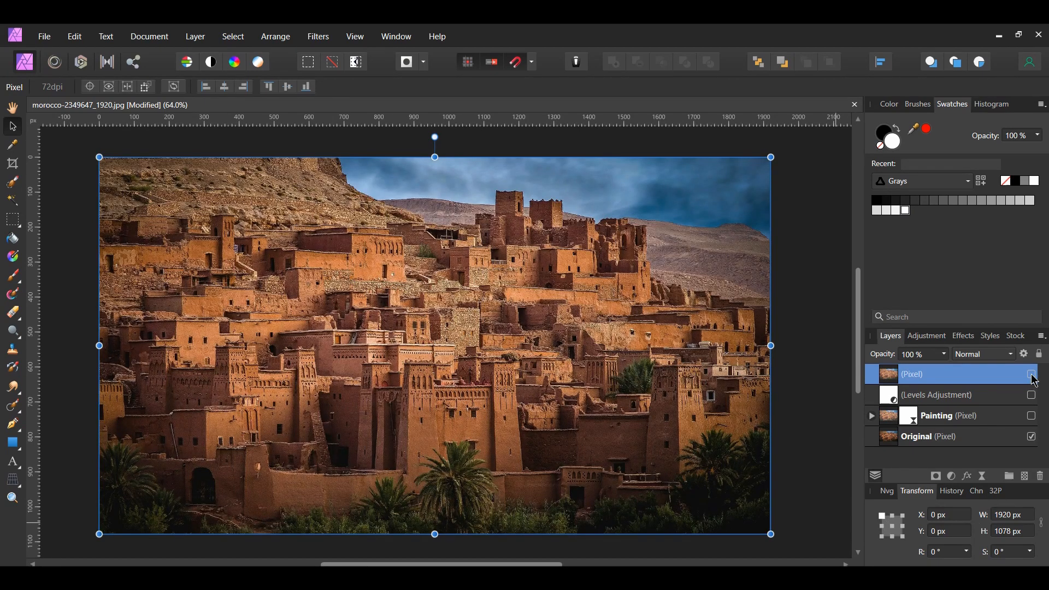
click(1031, 373)
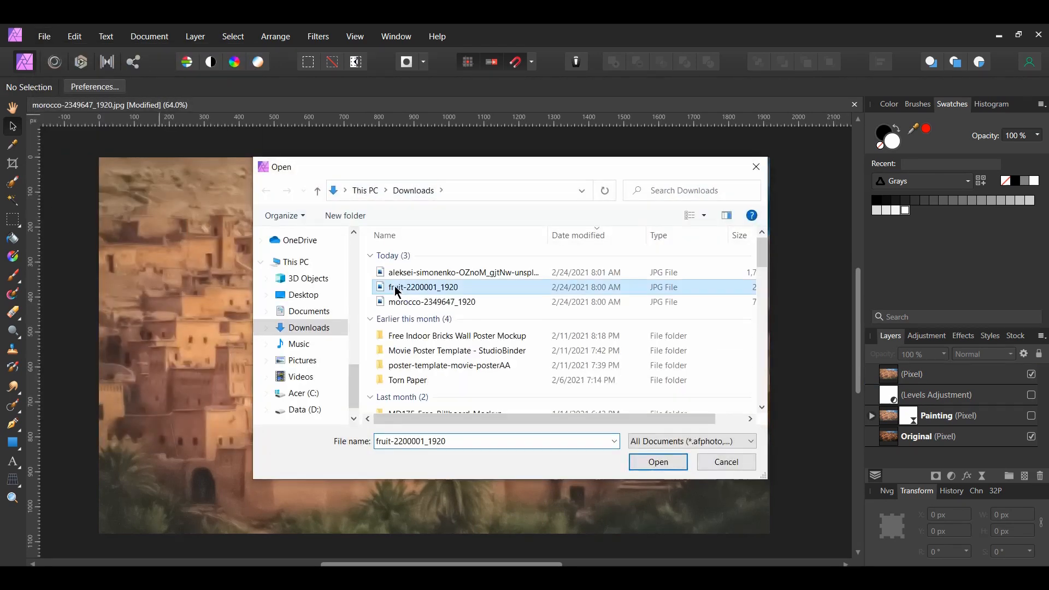
Step: Open the selected fruit-2200001_1920 strawberry photo
click(656, 461)
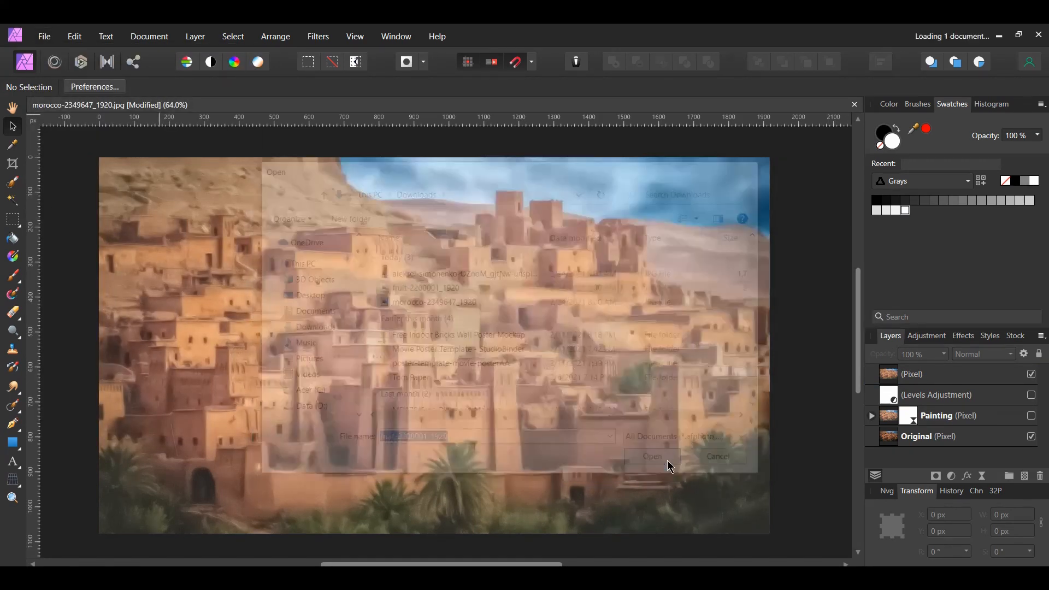
click(649, 456)
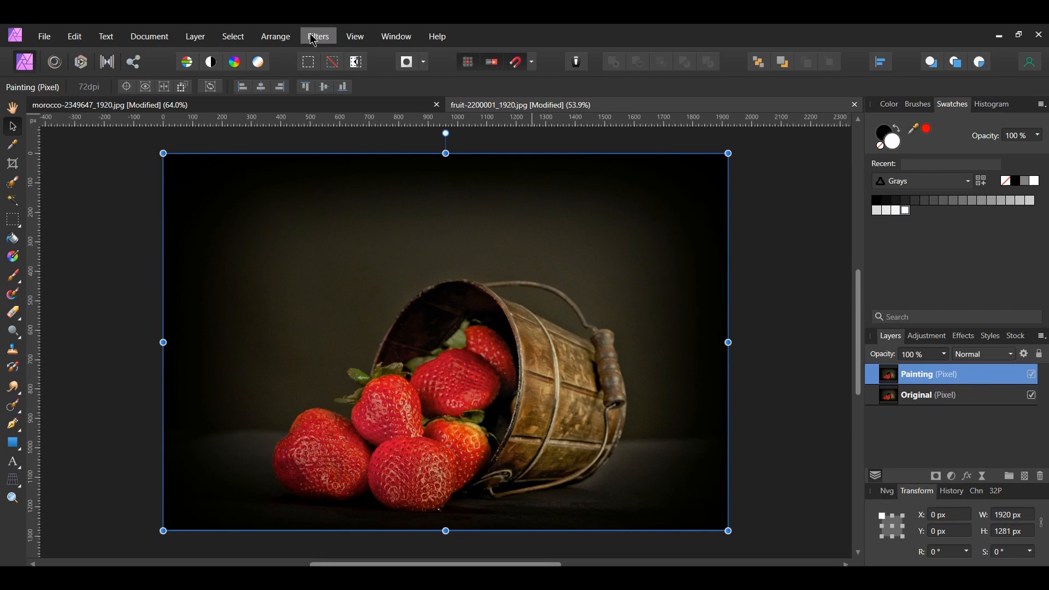
Step: Apply Add Noise at 50% intensity, Gaussian and monochromatic, to the strawberry Painting layer
click(318, 36)
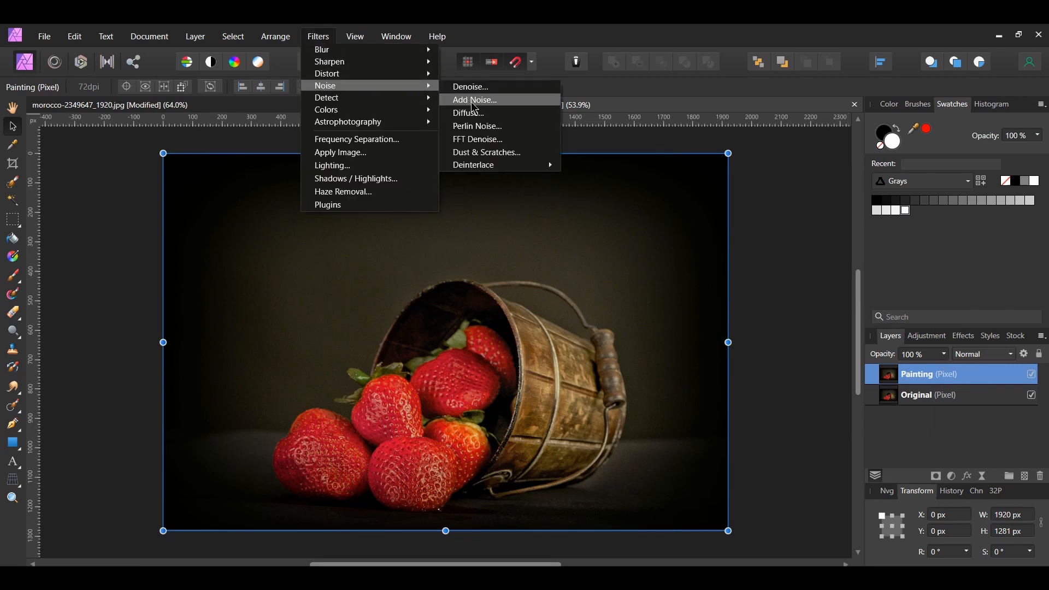
click(473, 99)
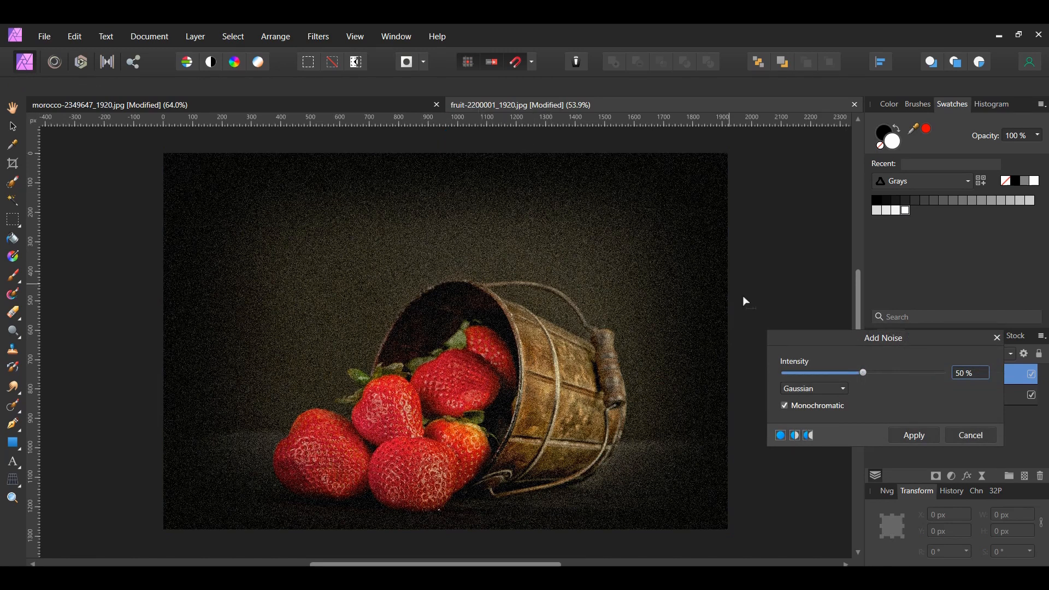
mouse_move(977, 383)
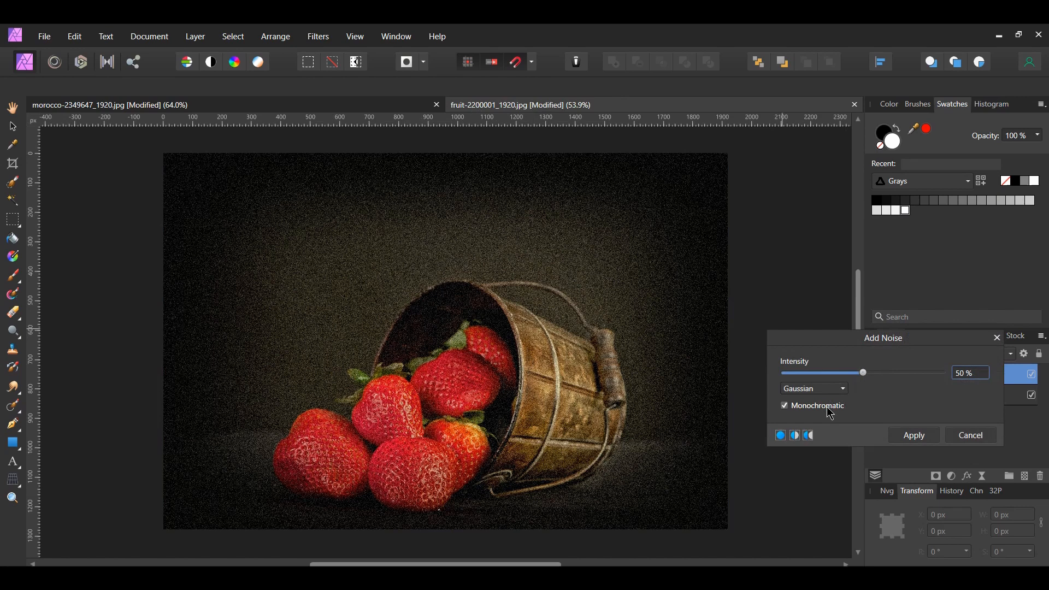
click(911, 435)
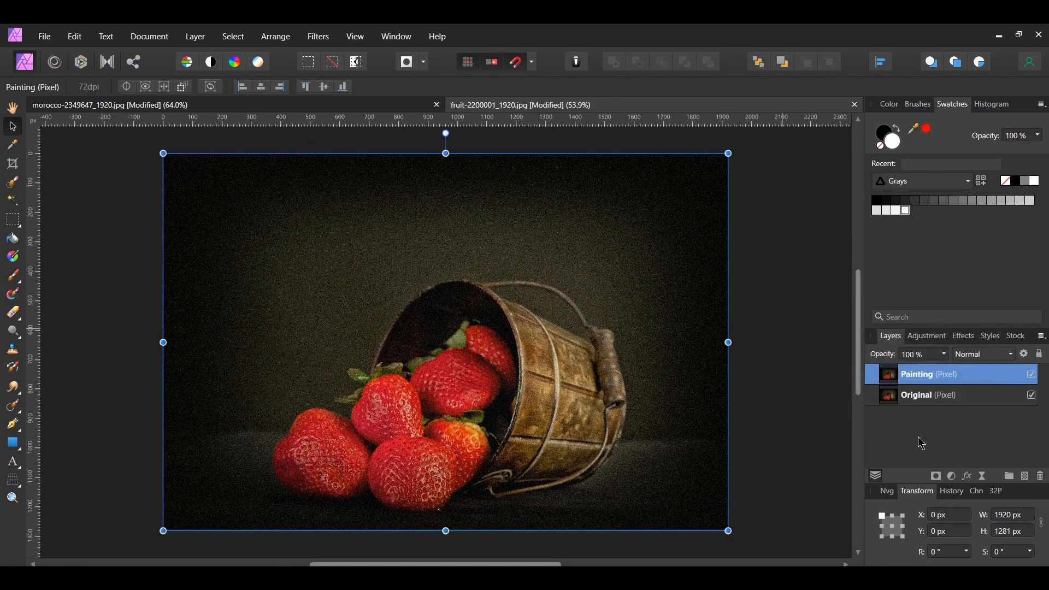
click(107, 61)
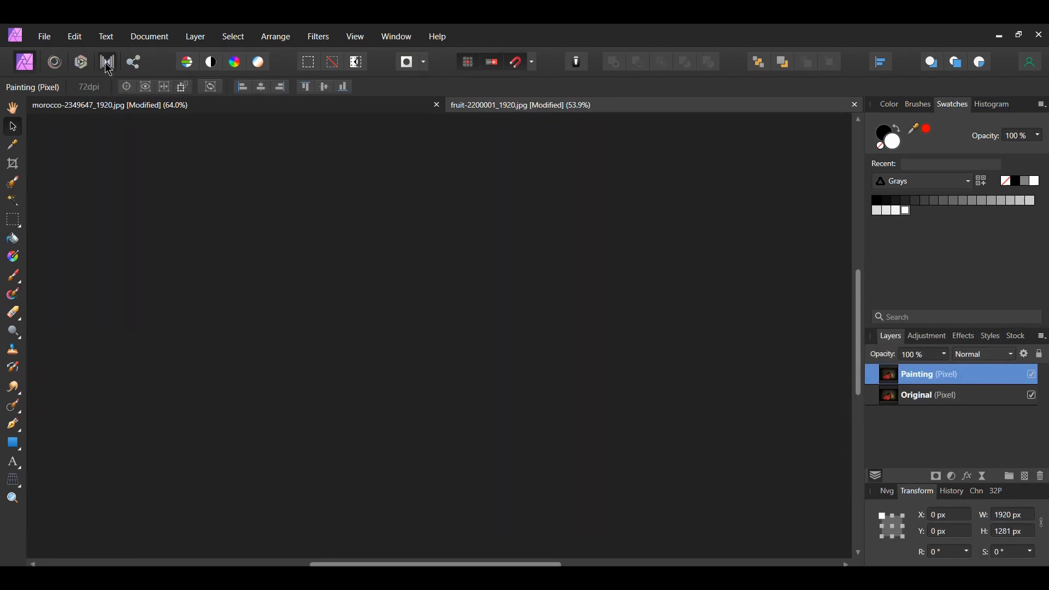
Step: Commit the tone map with 0% compression and 100% local contrast, returning to Photo persona
click(107, 62)
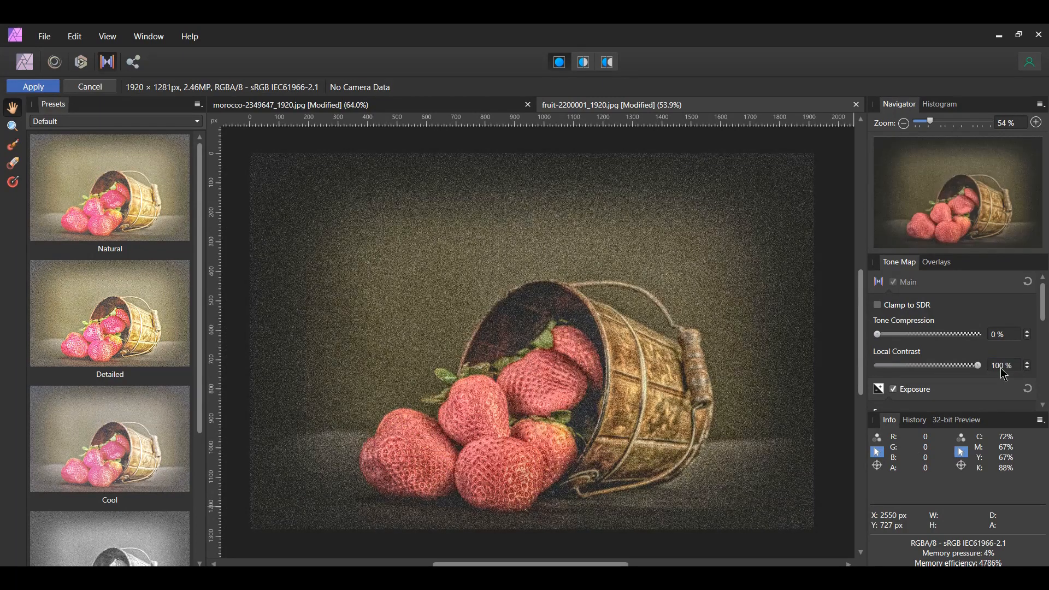
click(33, 87)
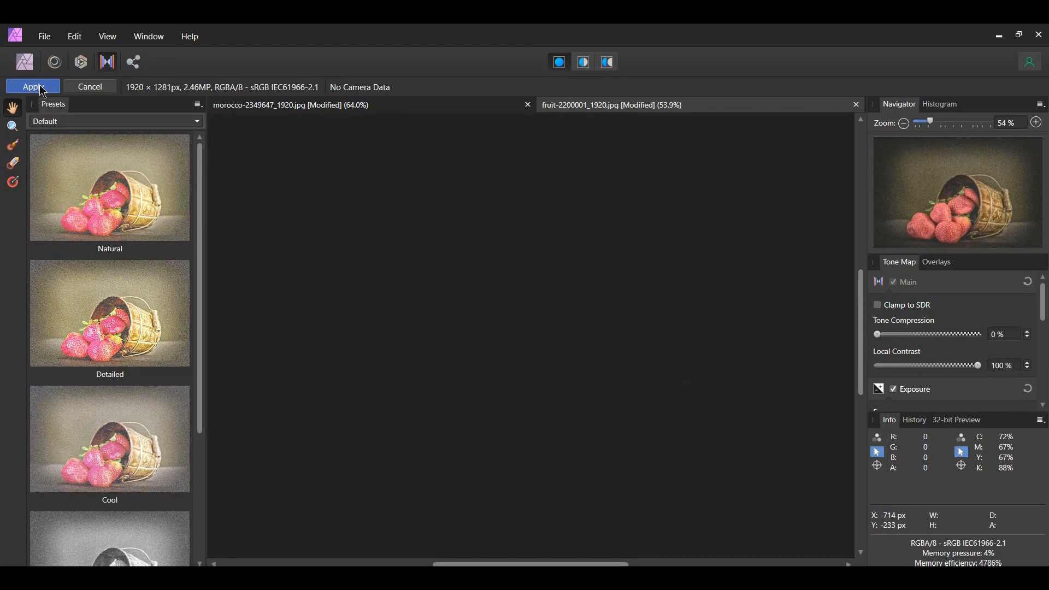
click(32, 87)
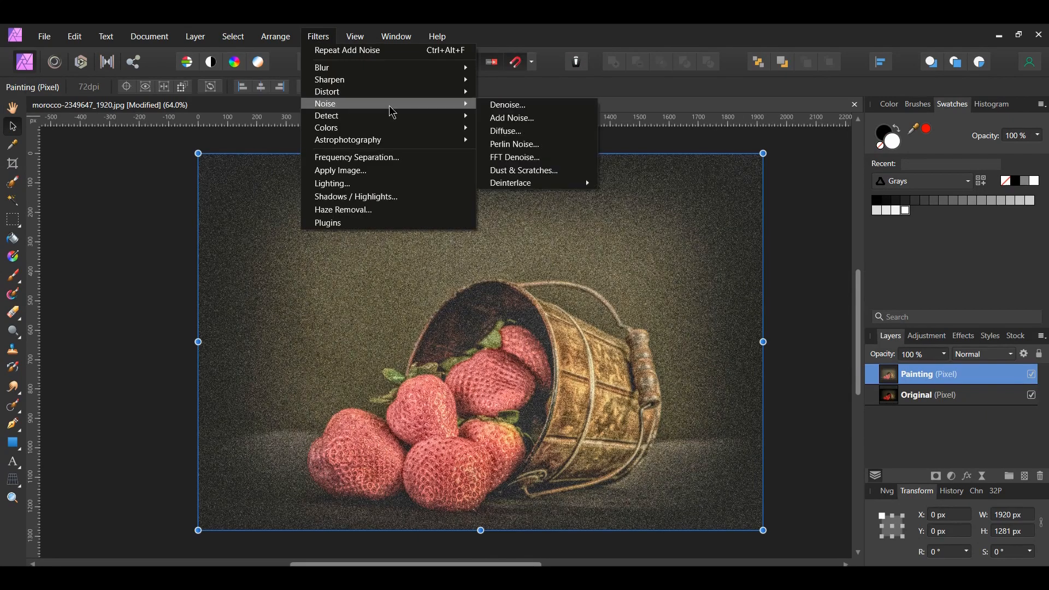
Step: Apply Denoise with all sliders at 100% to the strawberry Painting layer
click(507, 105)
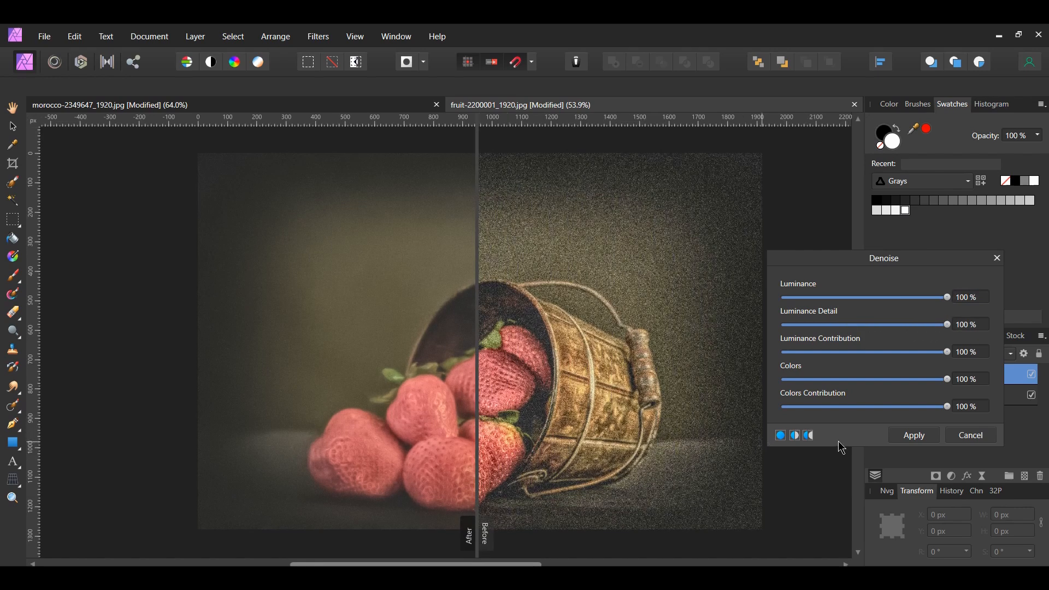
click(912, 435)
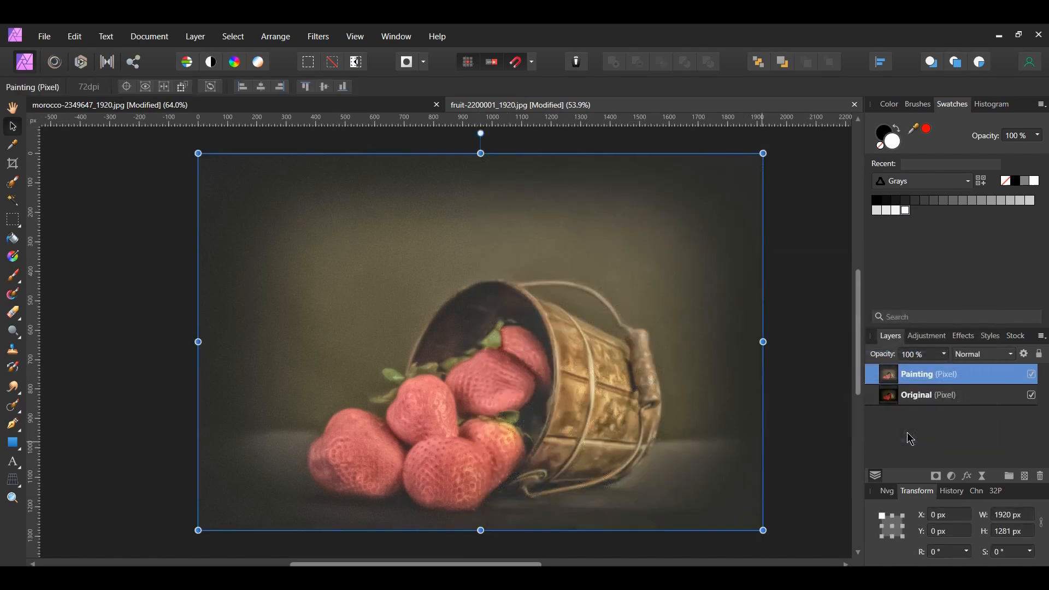
Step: Add a live Unsharp Mask with factor 1.5, Soft Light blend, and compare before/after
click(966, 476)
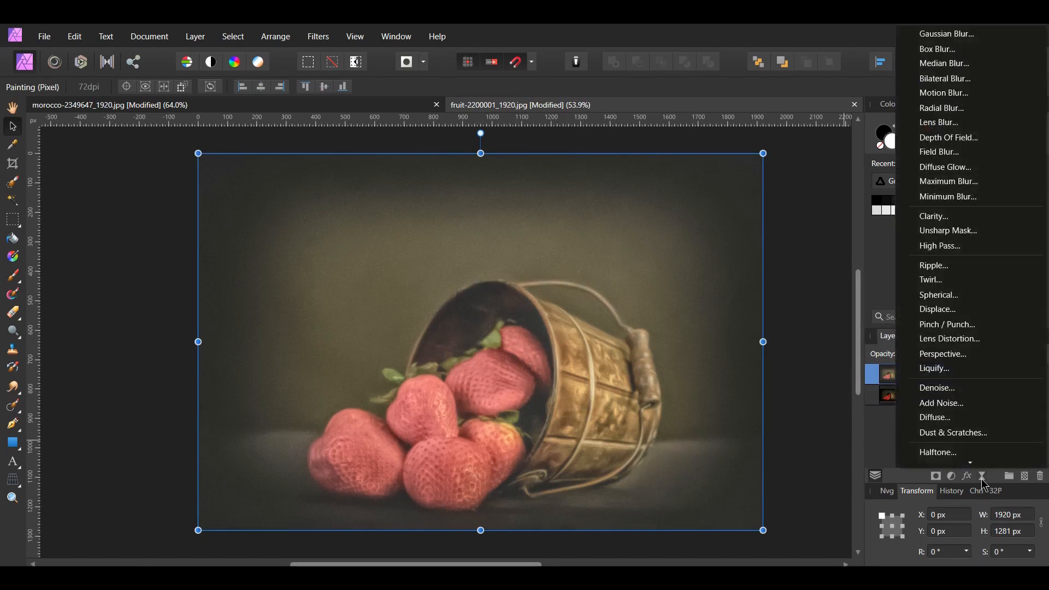
mouse_move(947, 230)
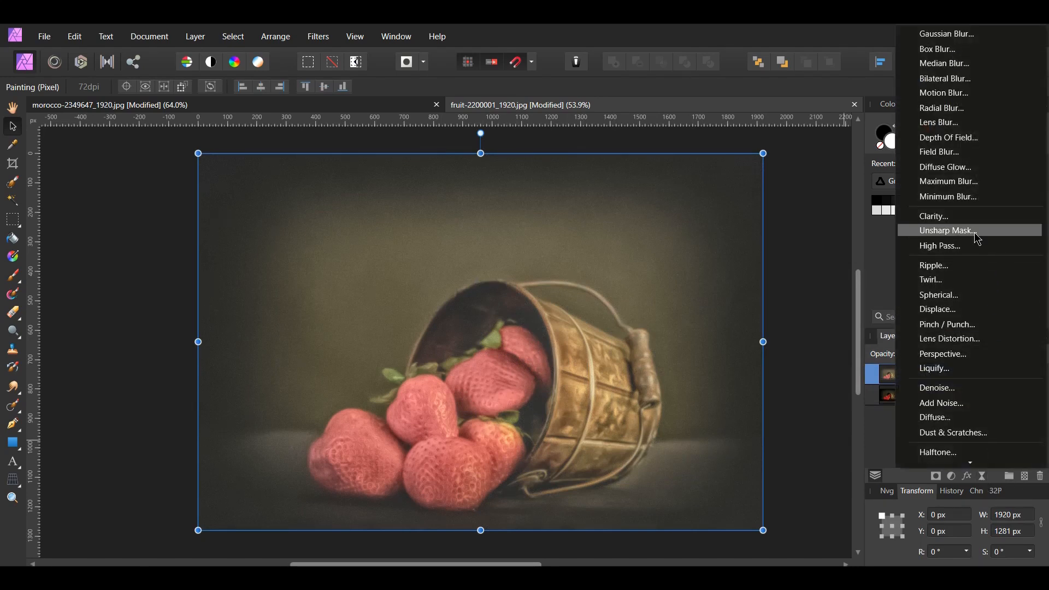
click(945, 229)
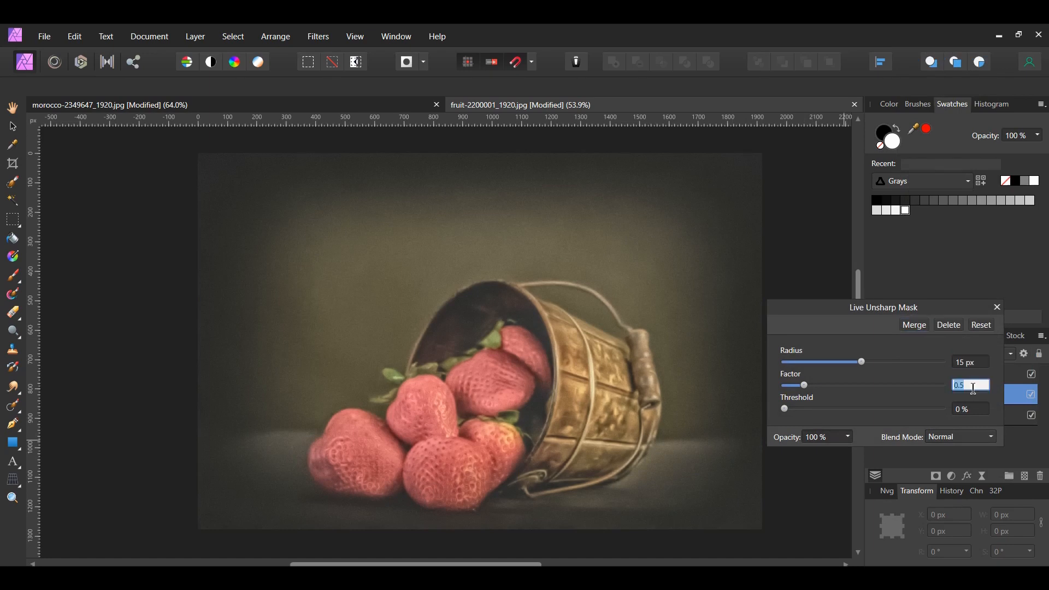
text(1.5)
click(970, 409)
text(10)
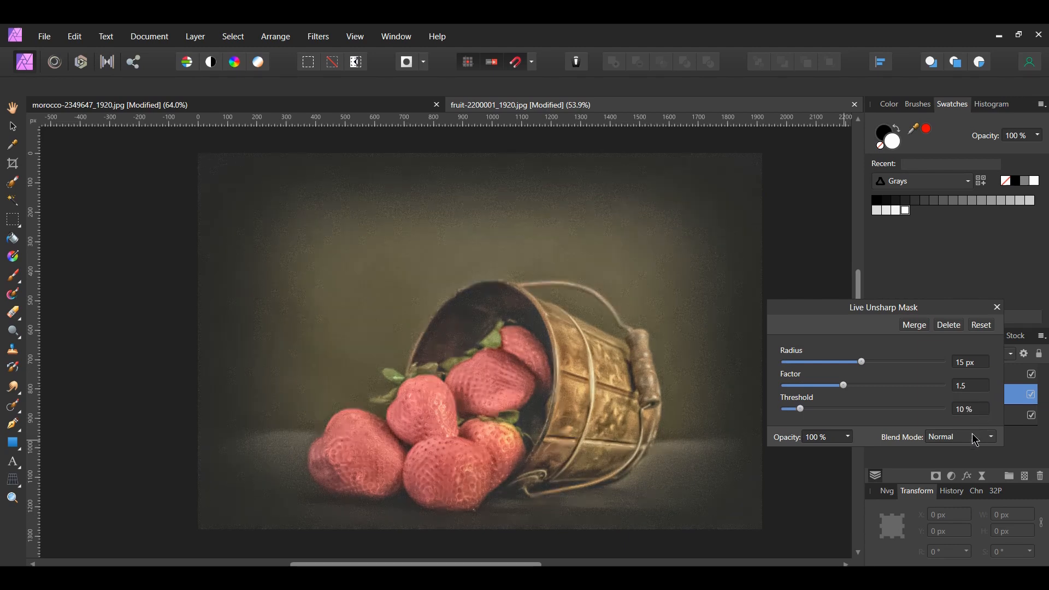
click(990, 436)
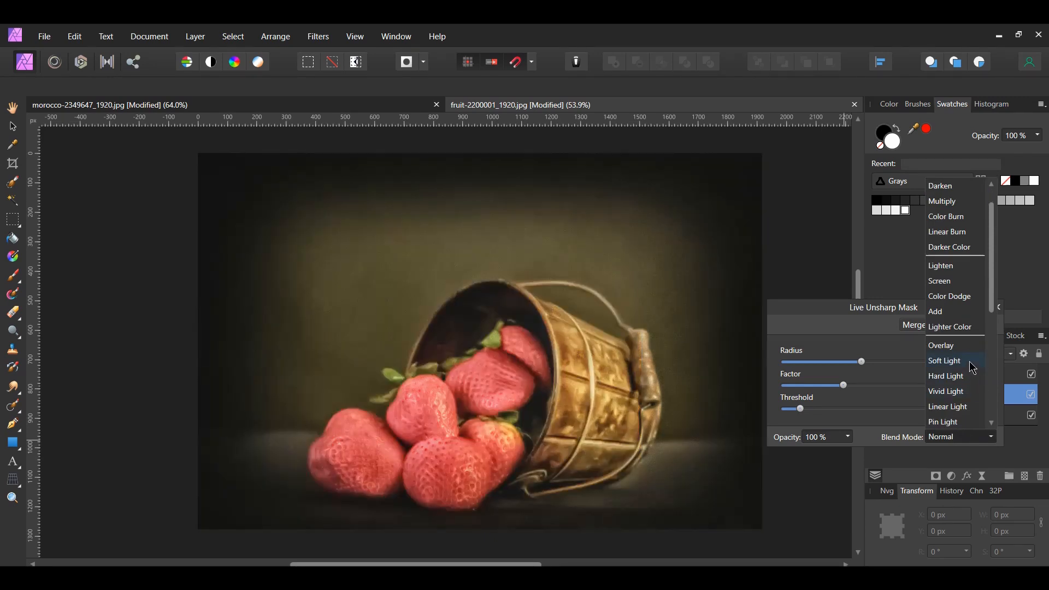
click(944, 361)
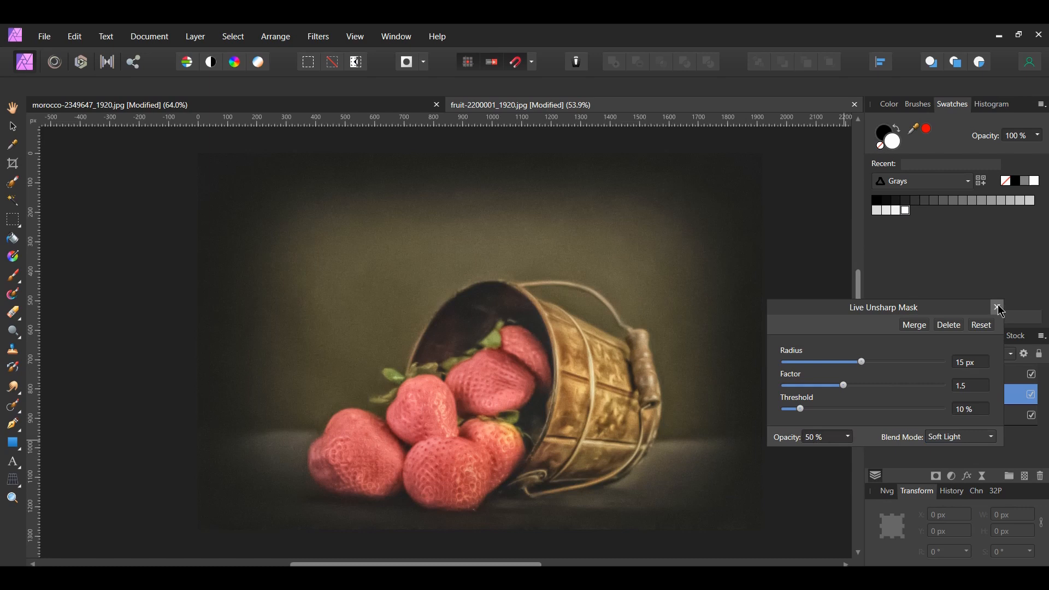
click(997, 307)
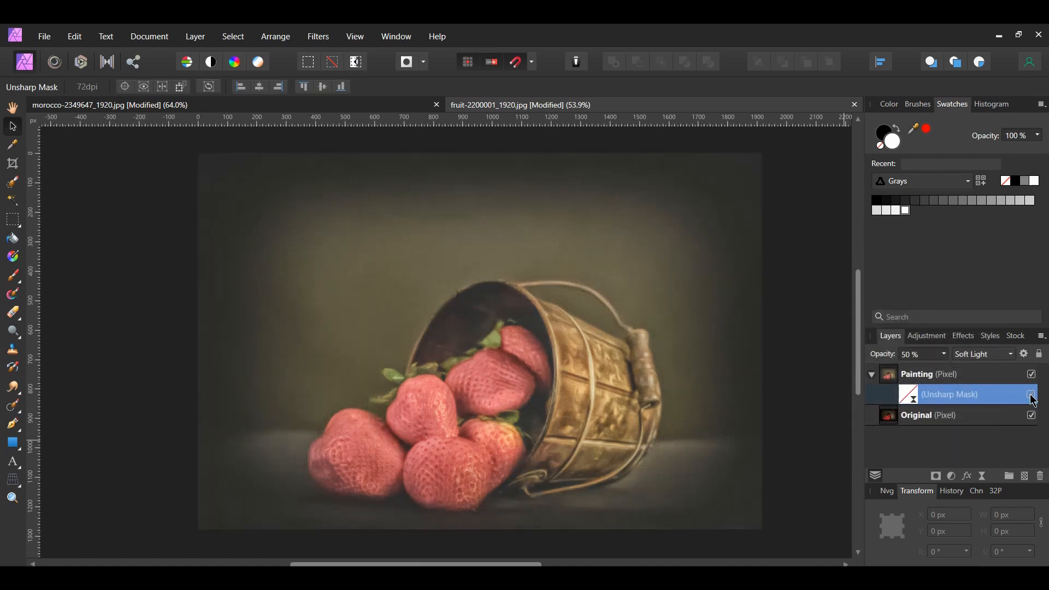
click(1032, 394)
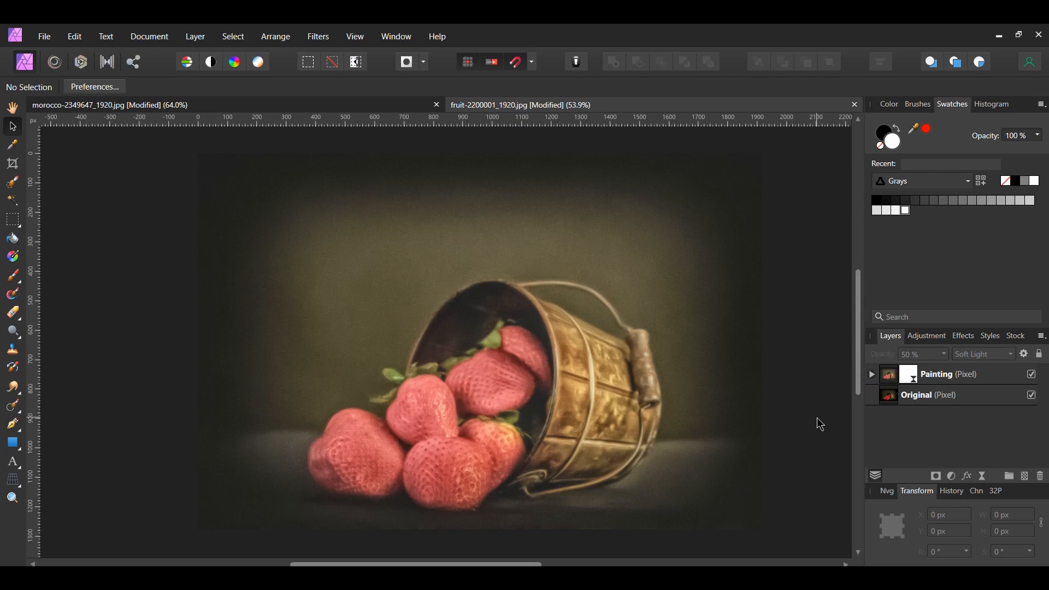
Step: Place the cracked-earth texture JPG into the strawberry document
click(45, 36)
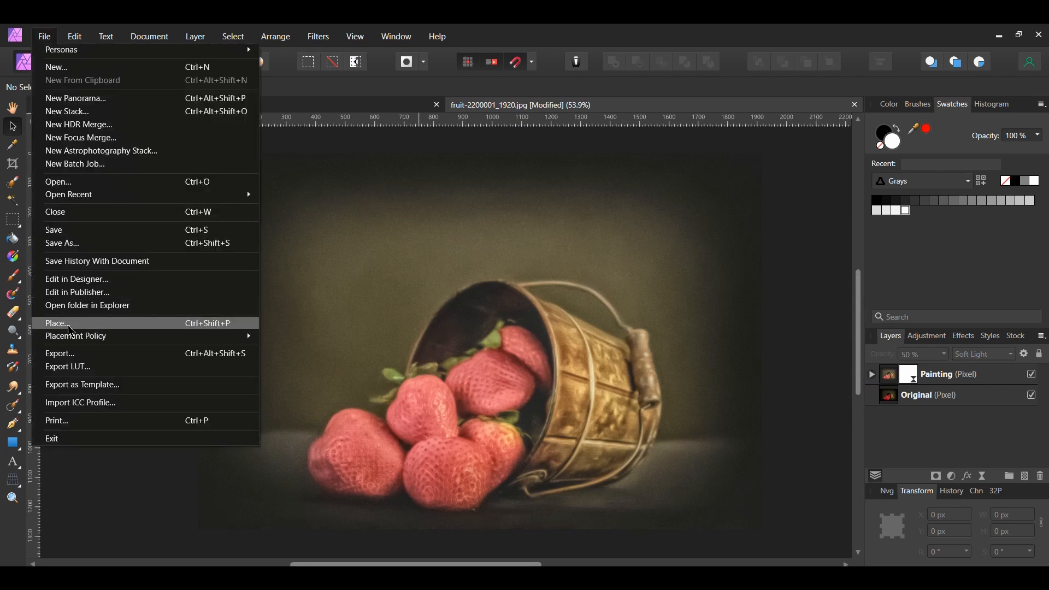
click(56, 323)
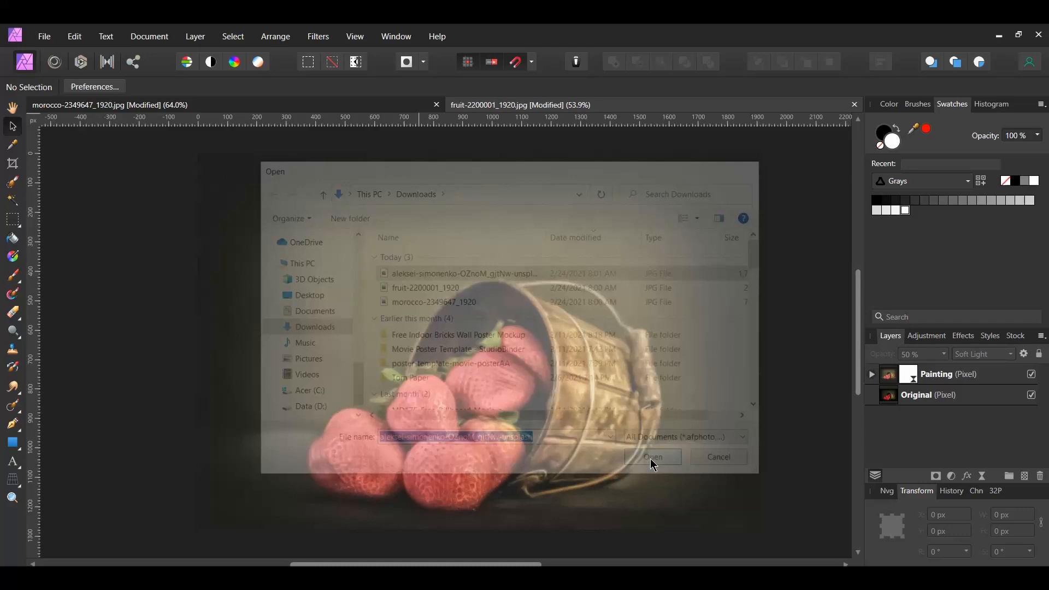
click(649, 456)
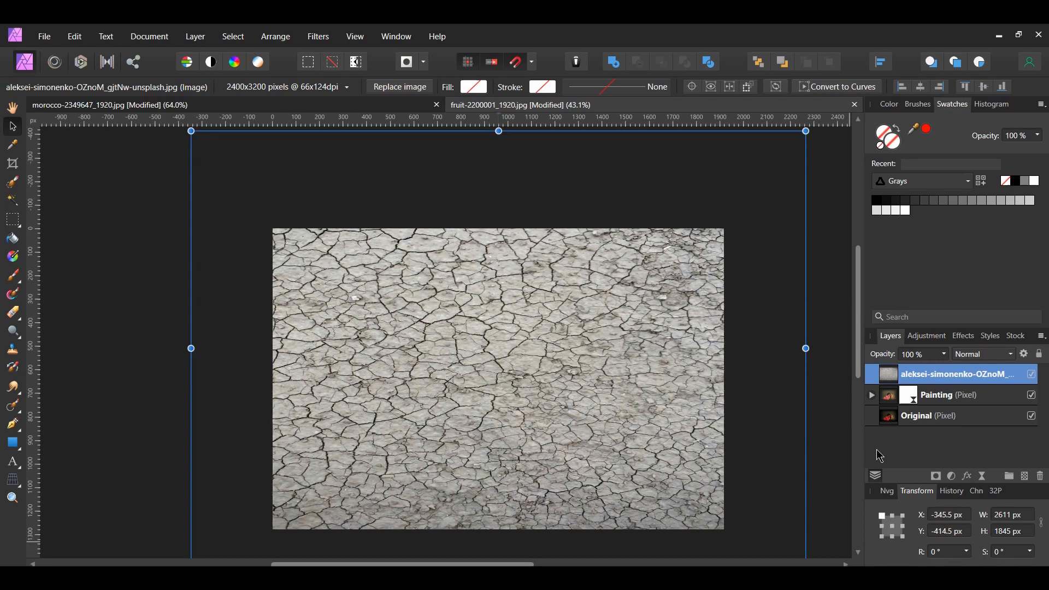
mouse_move(1010, 357)
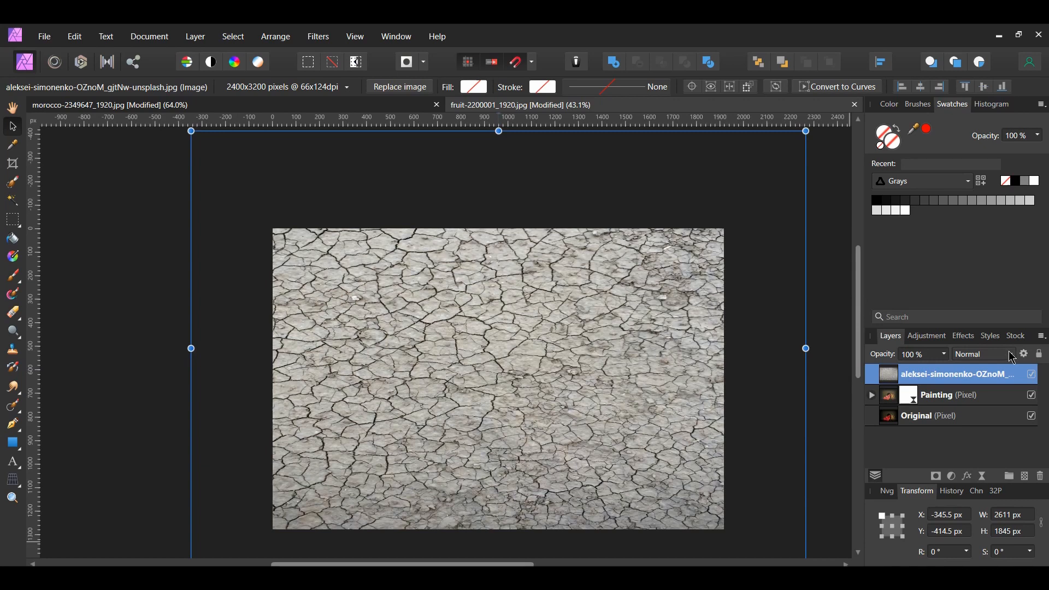
Step: Blend the texture layer as Divide and deselect it
click(981, 354)
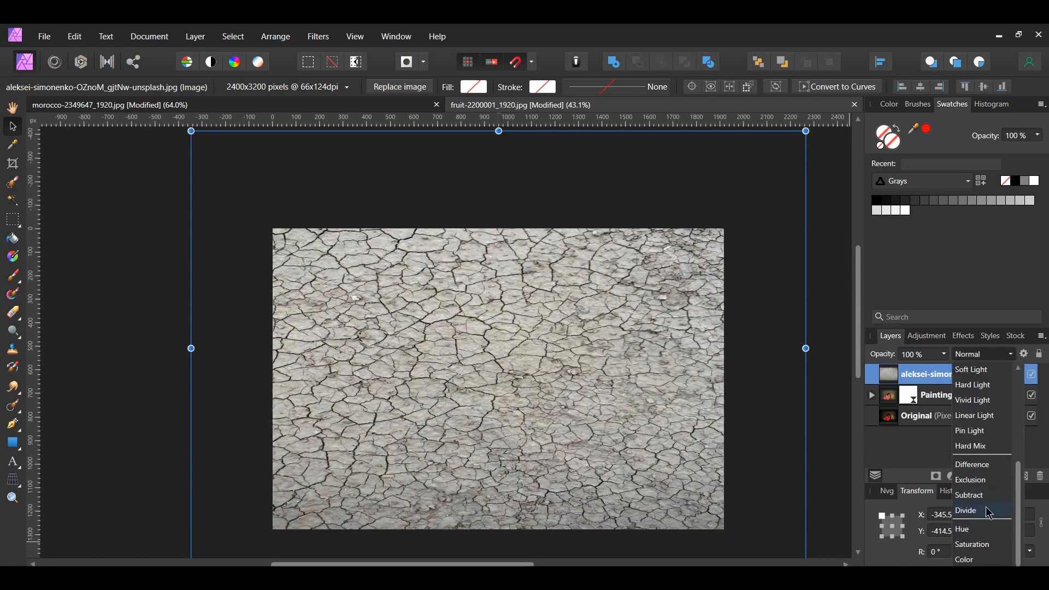
click(965, 509)
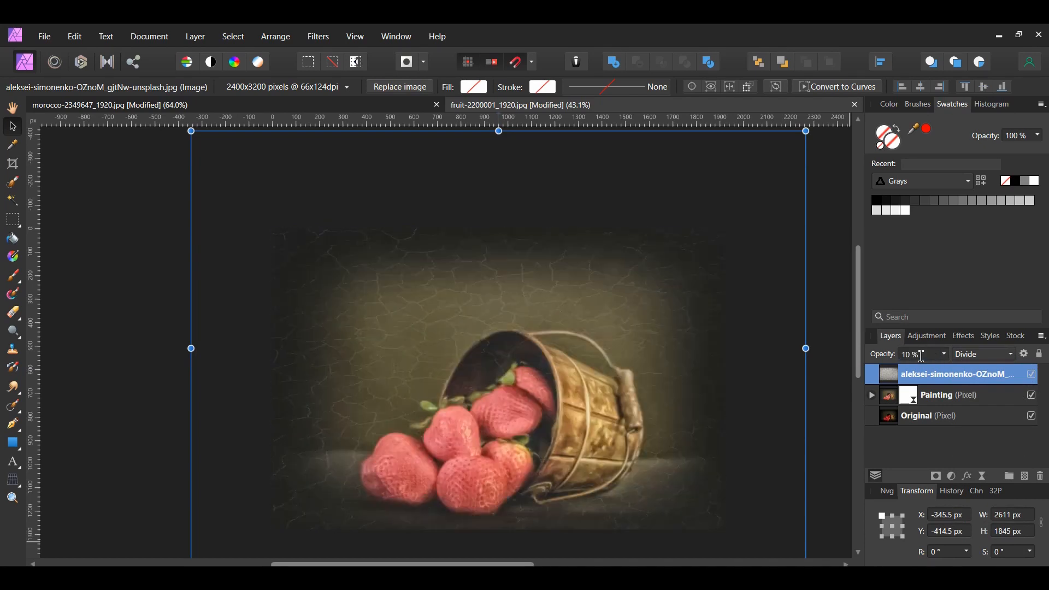
mouse_move(841, 421)
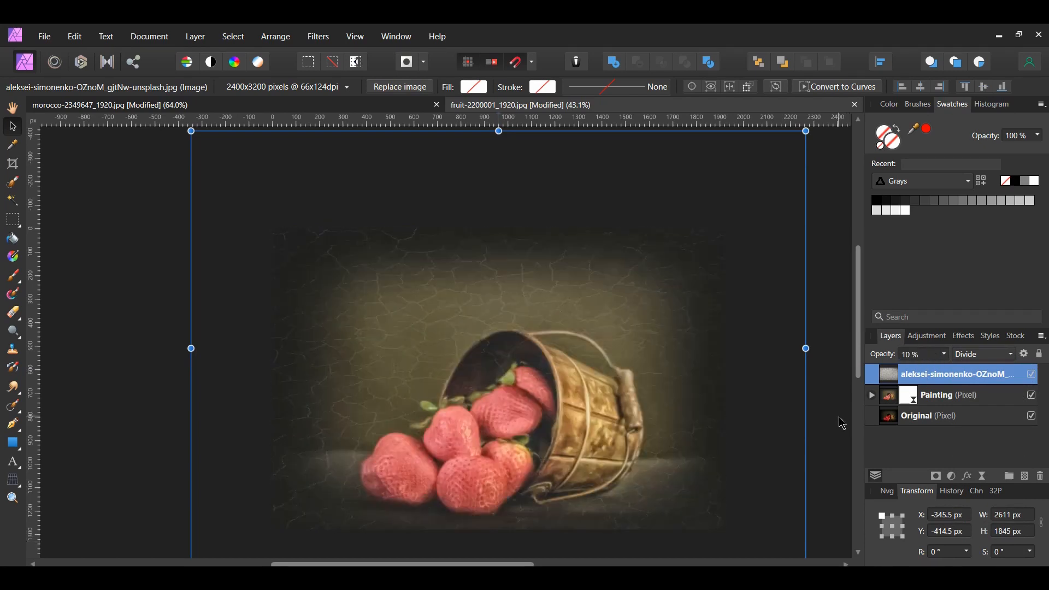
click(1031, 373)
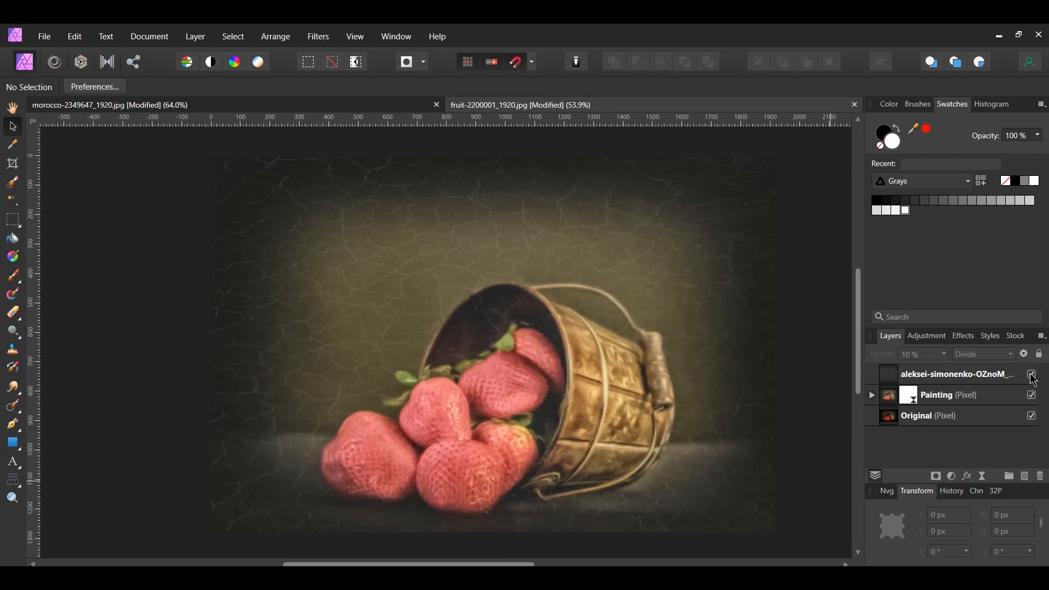
Step: Add a Levels adjustment layer on top of the cracked-earth texture
click(950, 475)
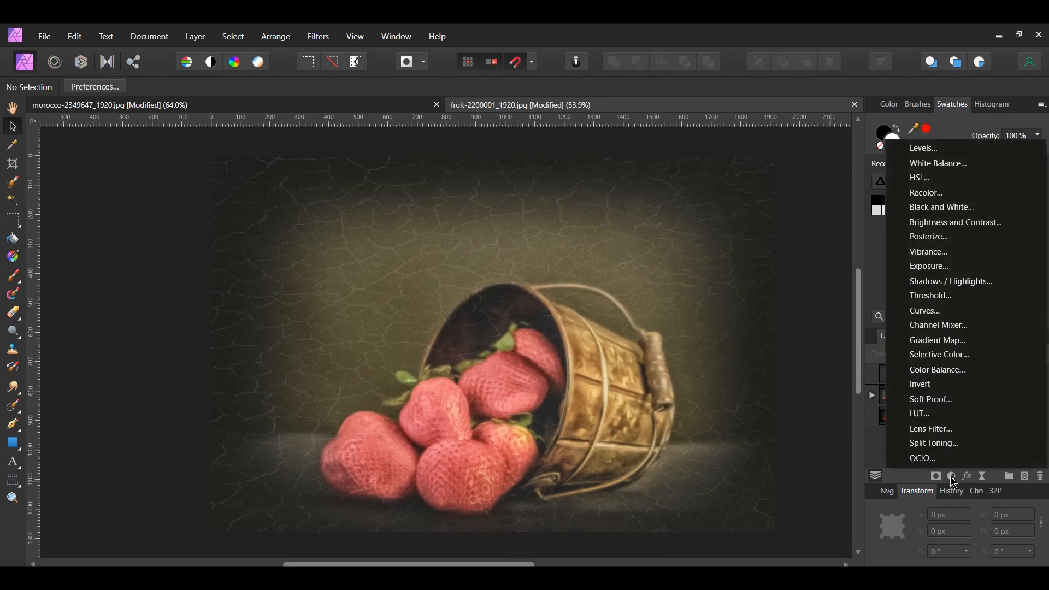
mouse_move(924, 148)
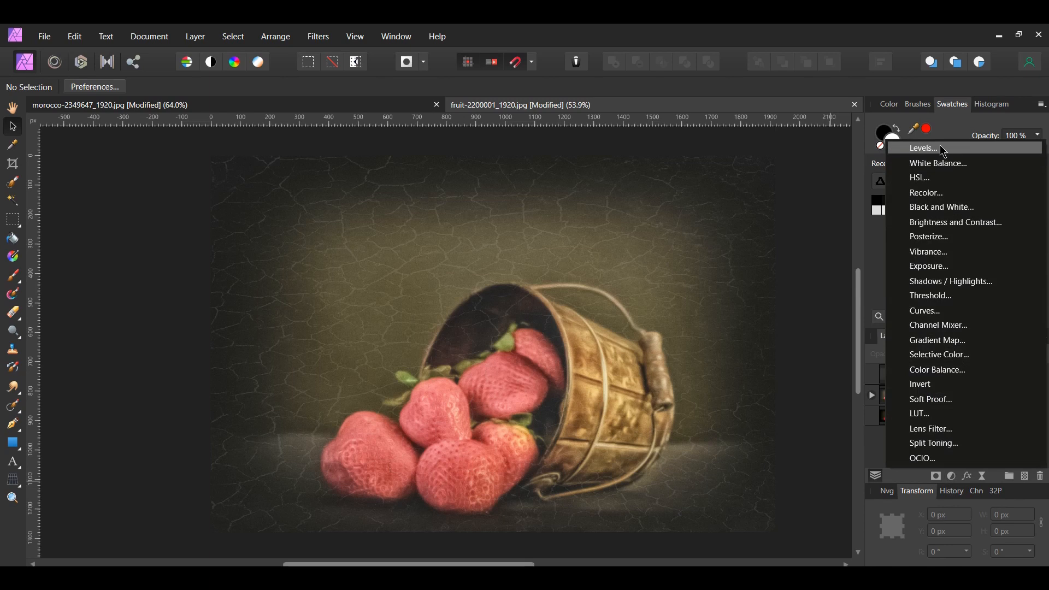
click(924, 148)
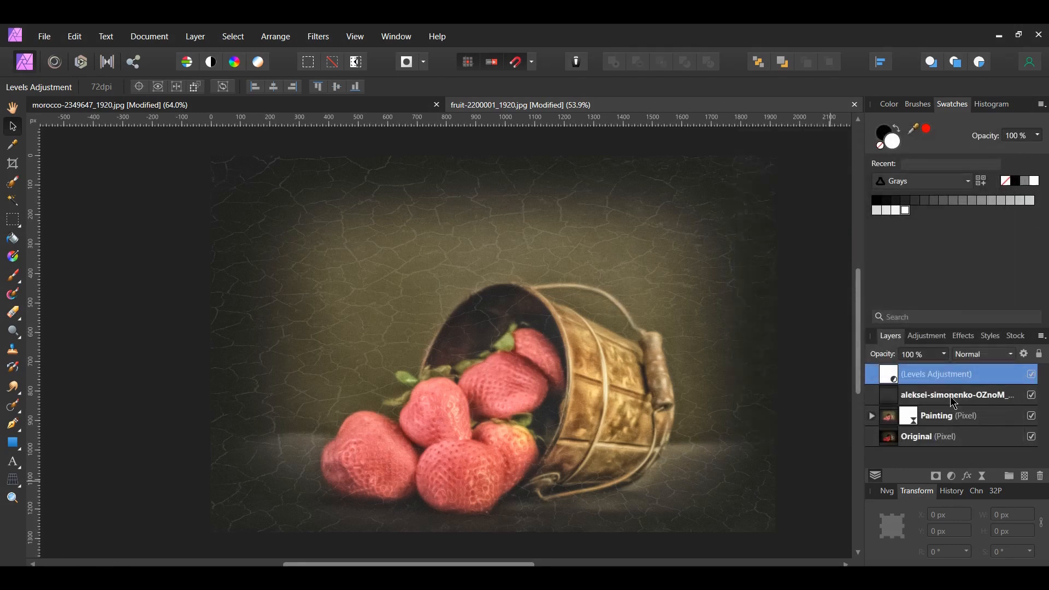
Step: Merge Visible the Levels, texture and Painting layers, then toggle source layer visibility
click(957, 394)
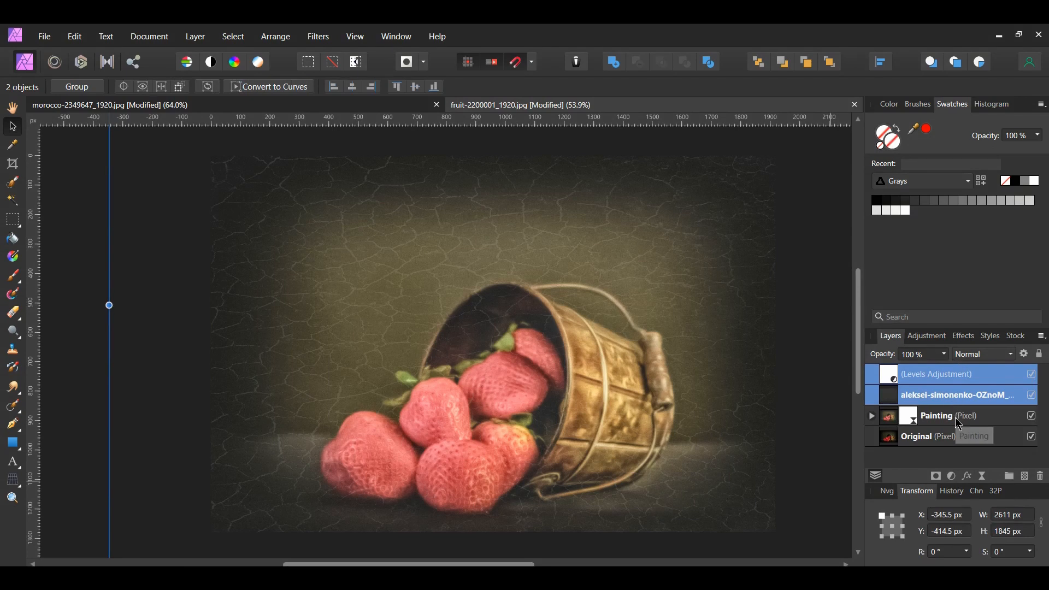
click(937, 415)
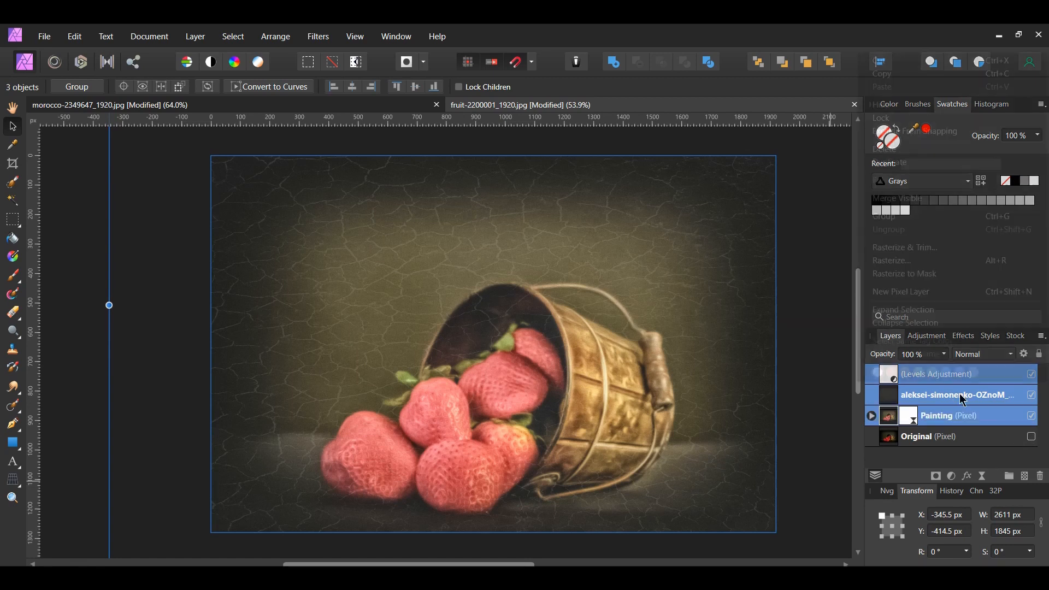
right_click(957, 394)
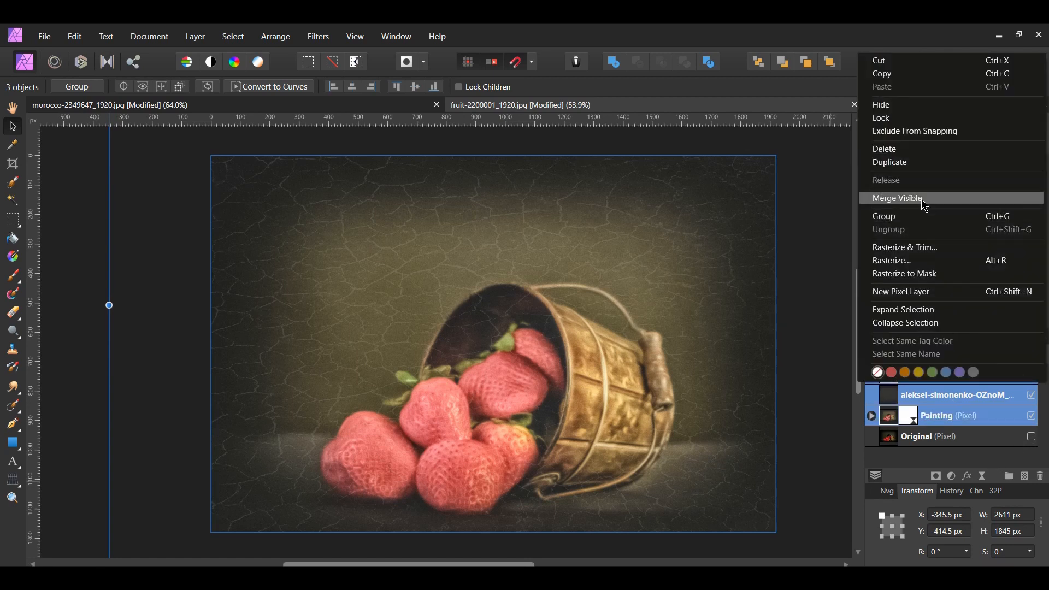
click(895, 198)
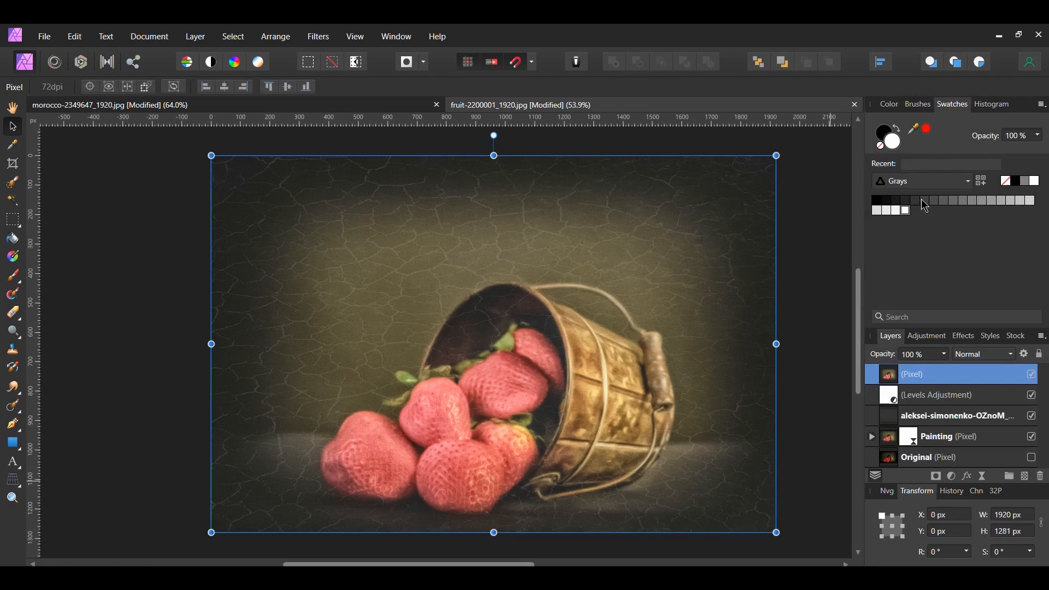
click(1031, 374)
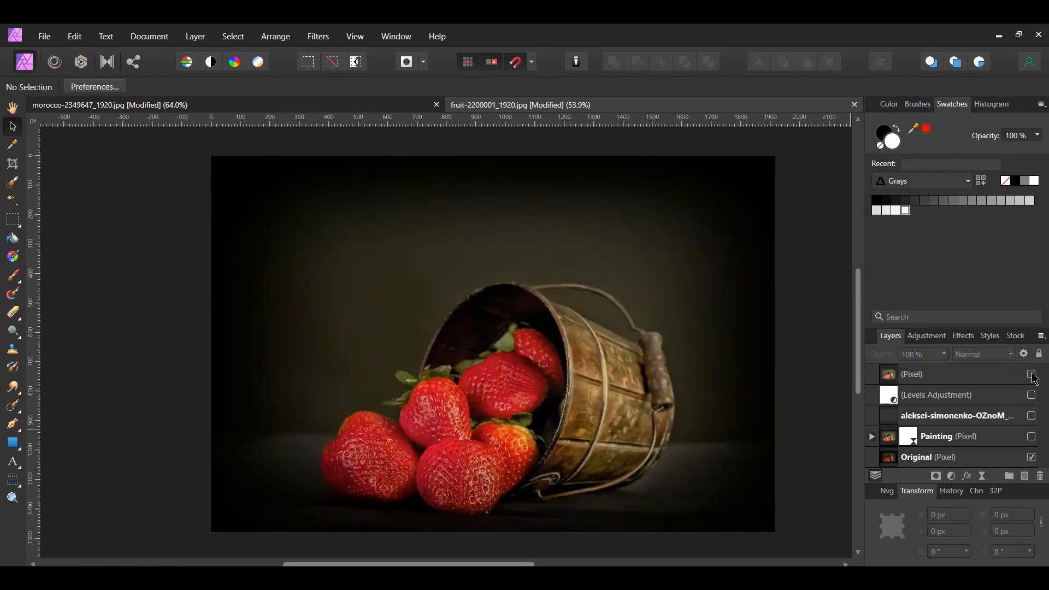
click(1031, 374)
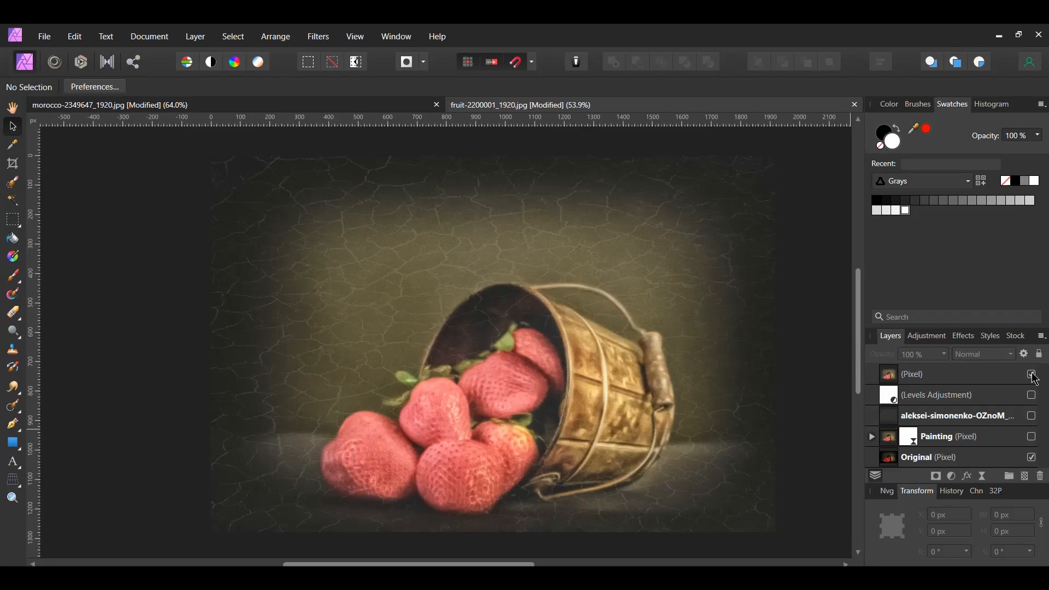